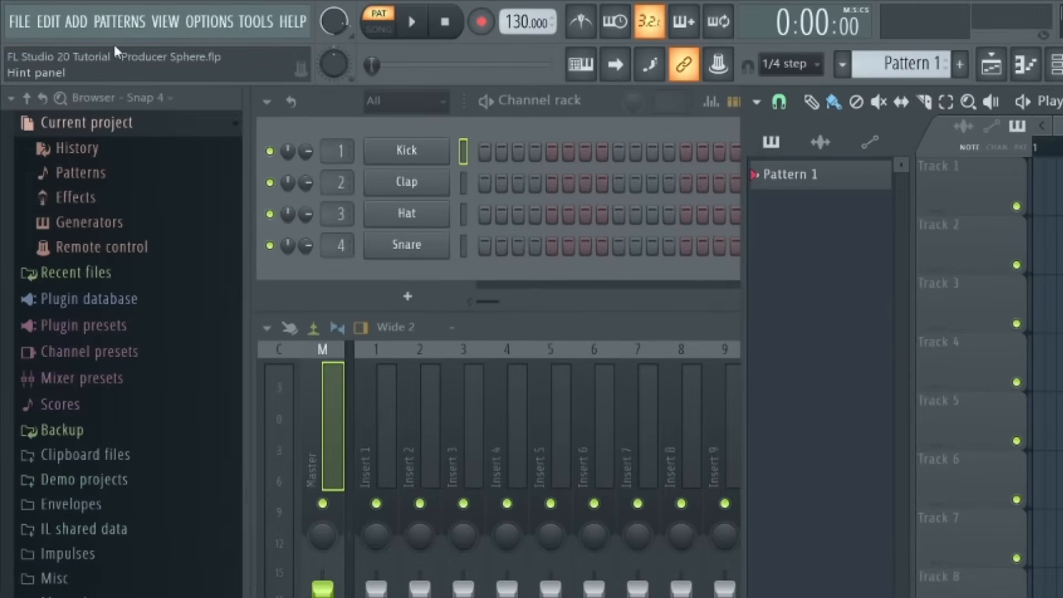
- Look through the File menu and the Options > MIDI settings window, then close it
left_click(20, 21)
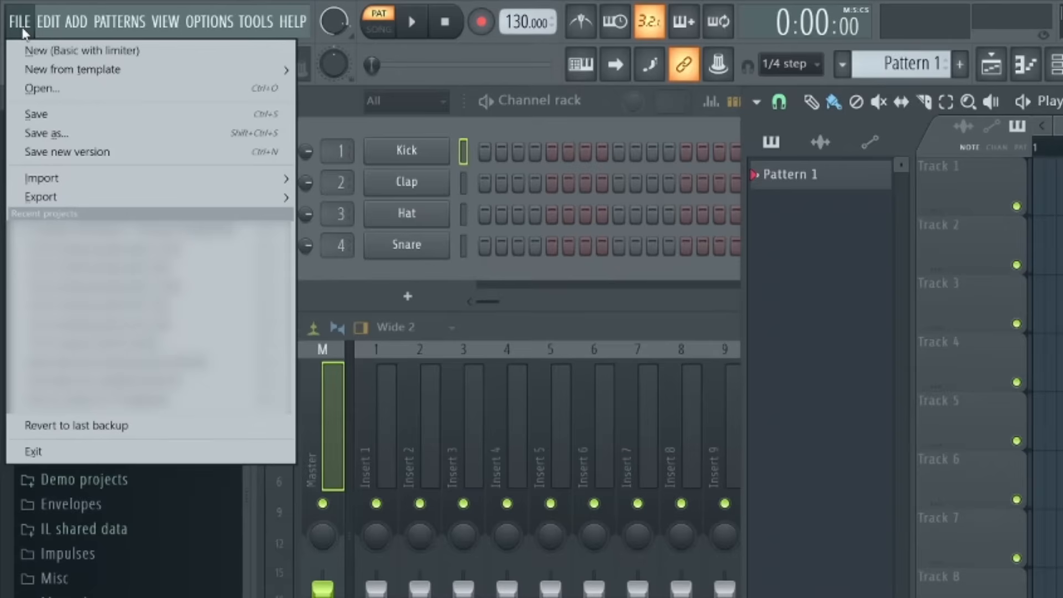
mouse_move(96, 197)
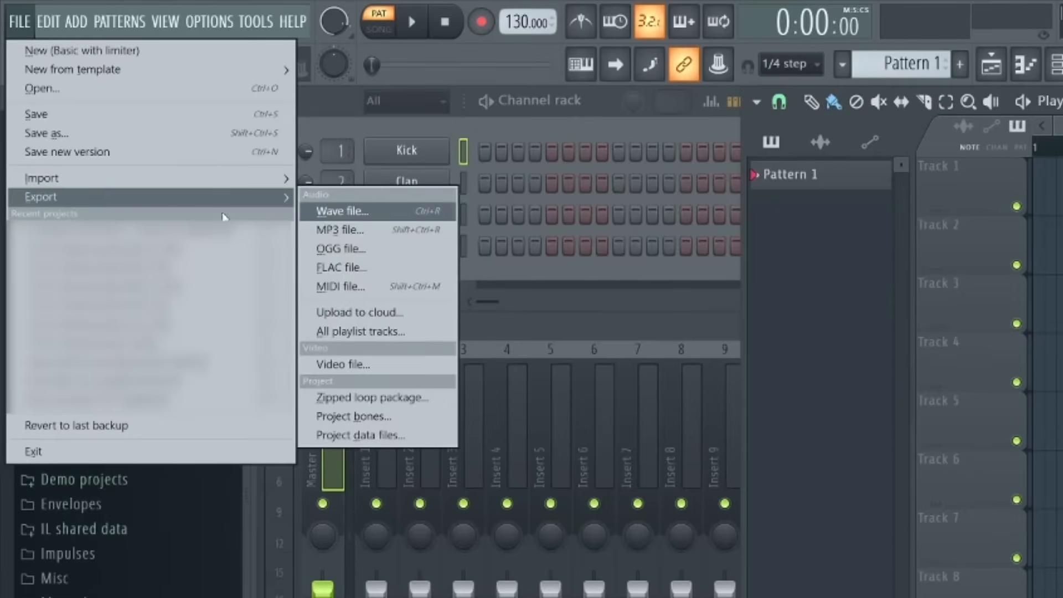
left_click(208, 22)
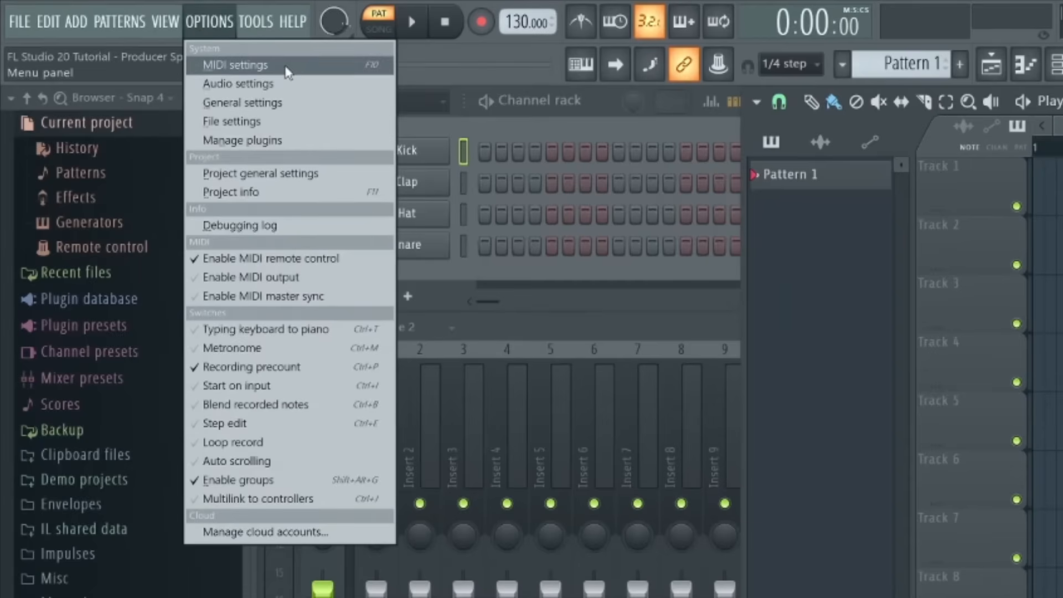
left_click(235, 64)
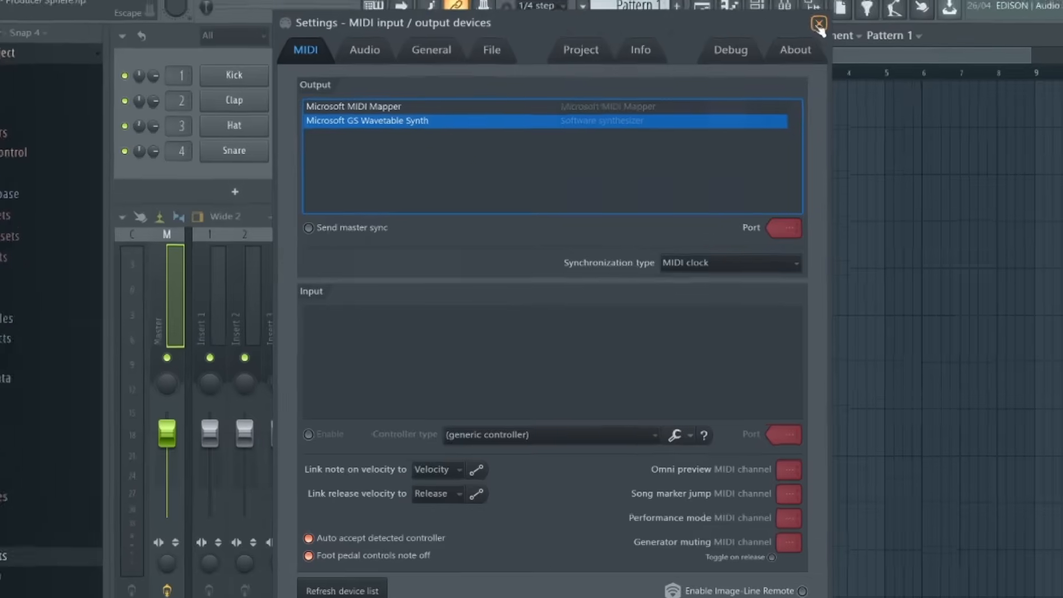
left_click(818, 22)
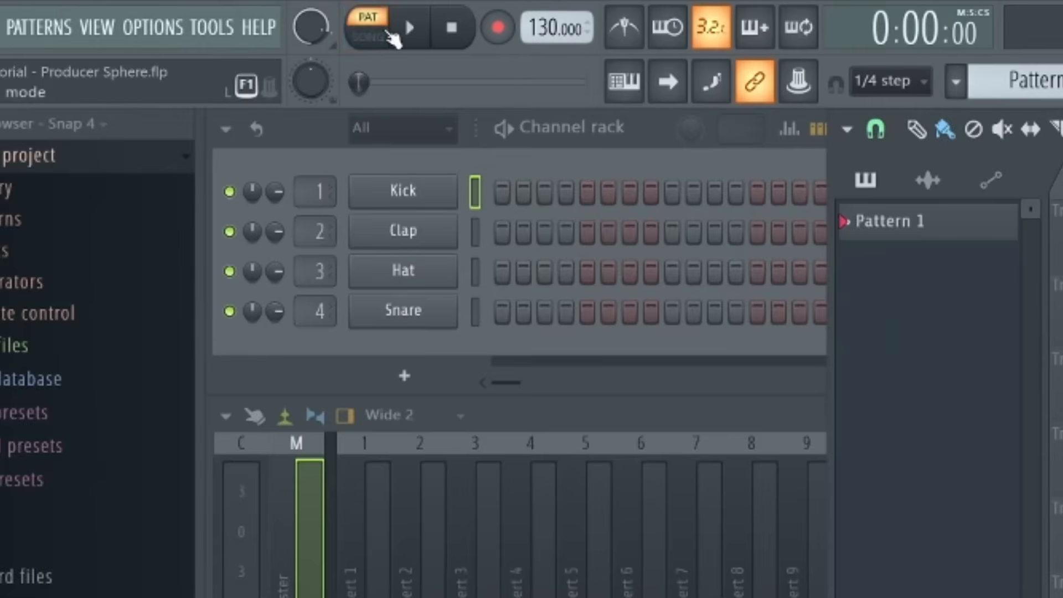
- Toggle song/pattern mode and drag the tempo from 130 down to 80 BPM
left_click(367, 26)
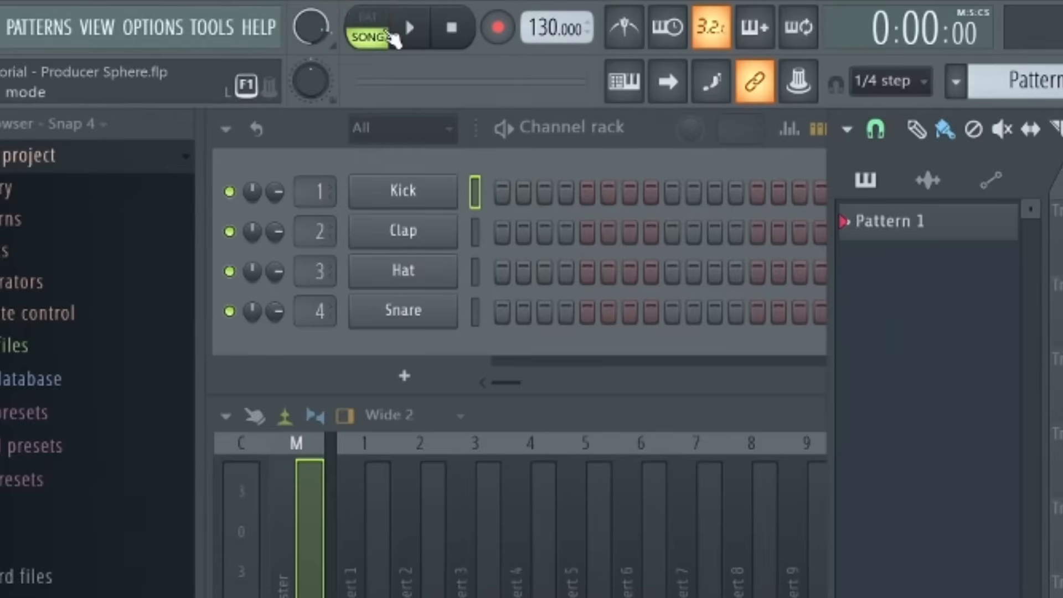
left_click(367, 17)
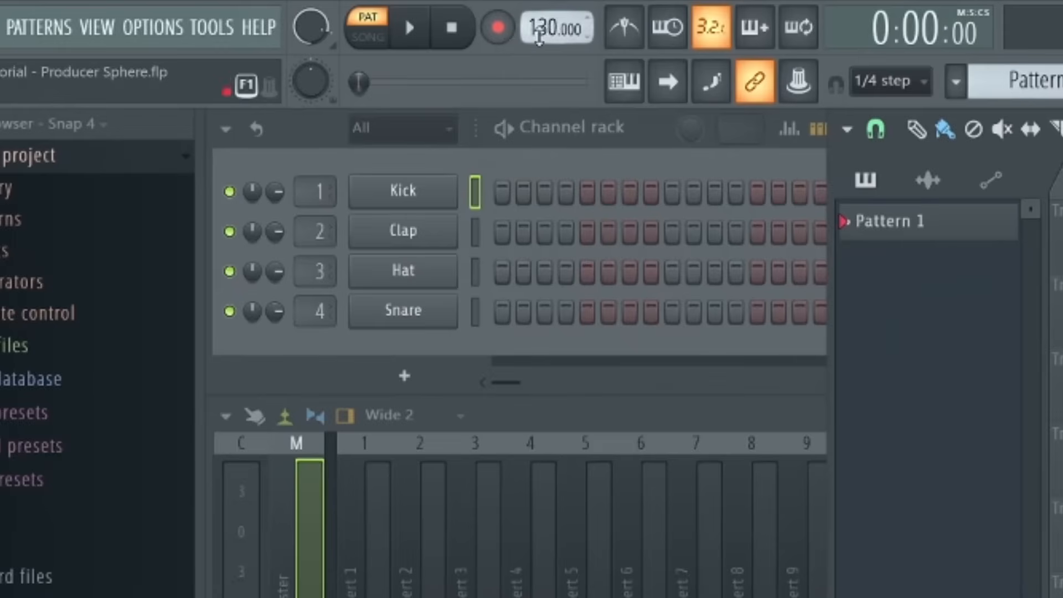
left_click_drag(552, 26, 553, 41)
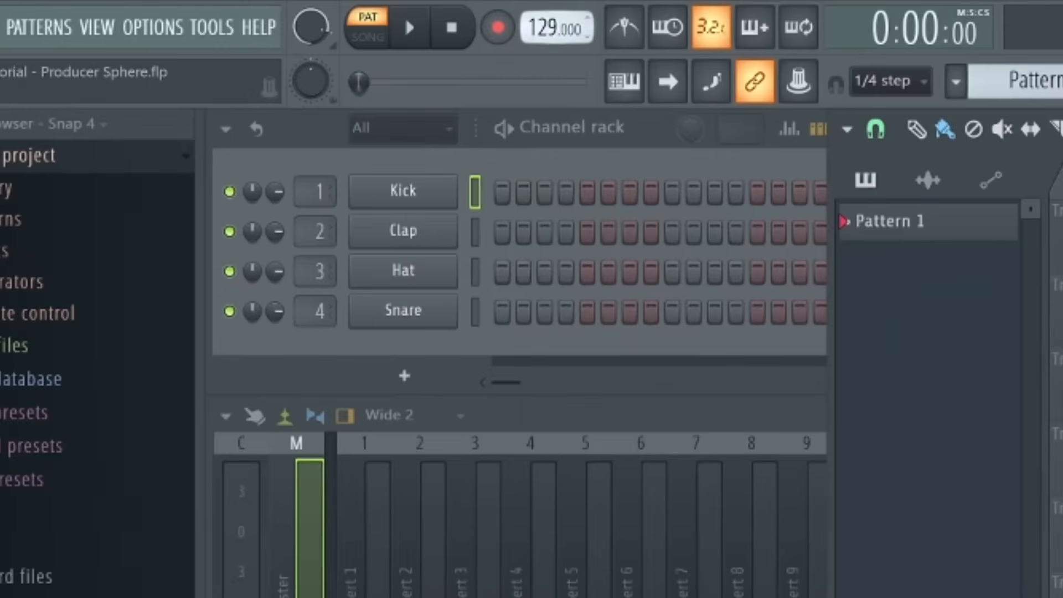
left_click_drag(557, 28, 557, 60)
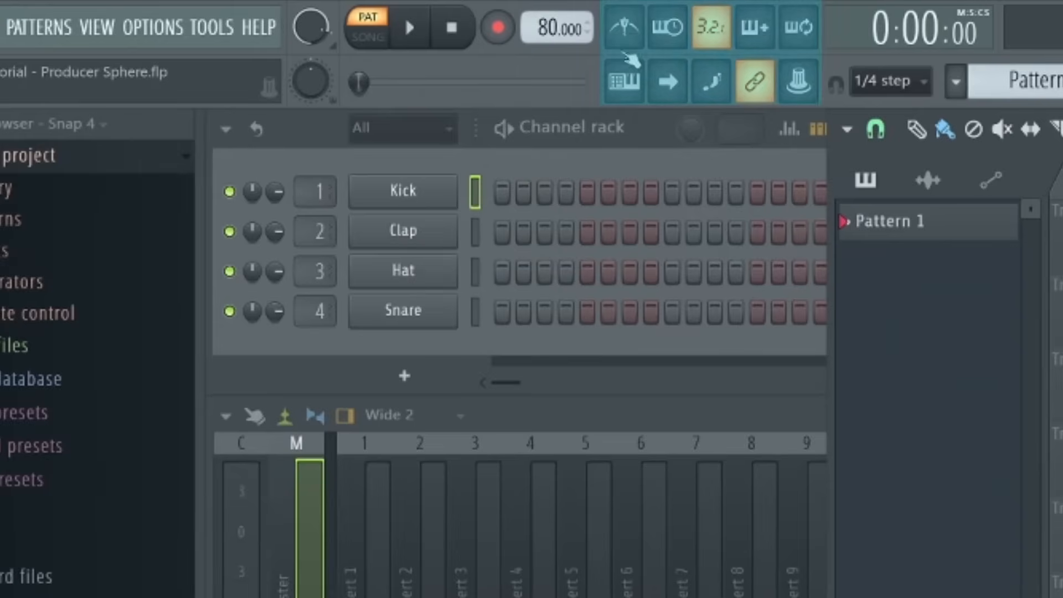
mouse_move(622, 81)
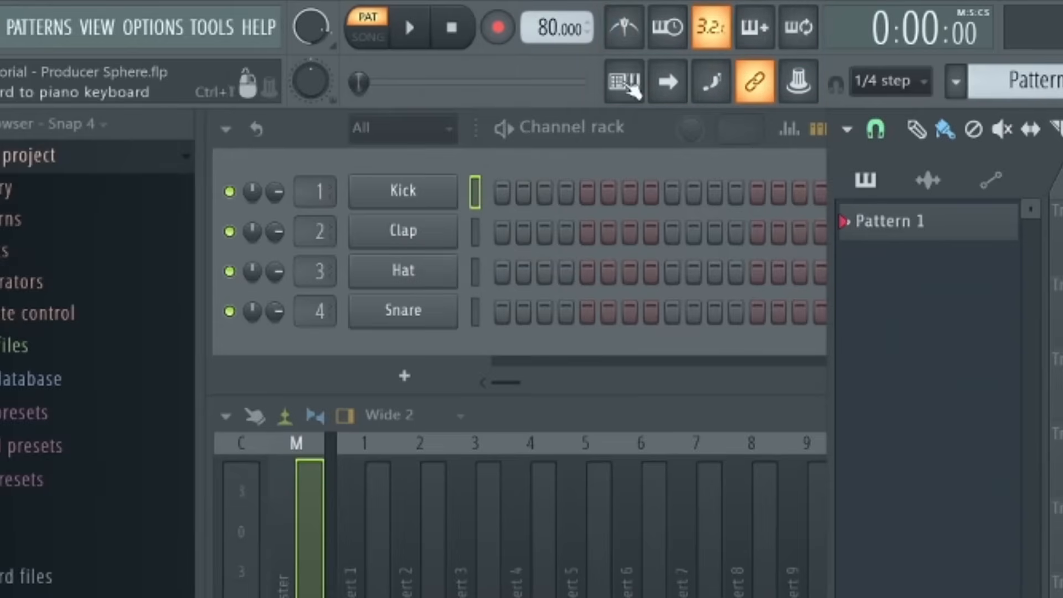
mouse_move(600, 109)
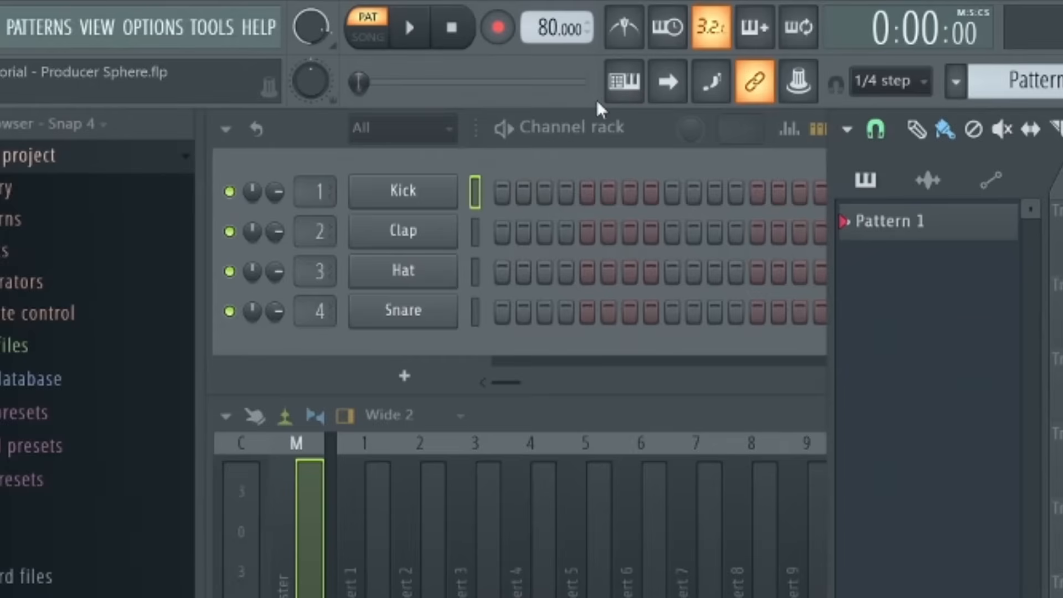
mouse_move(603, 112)
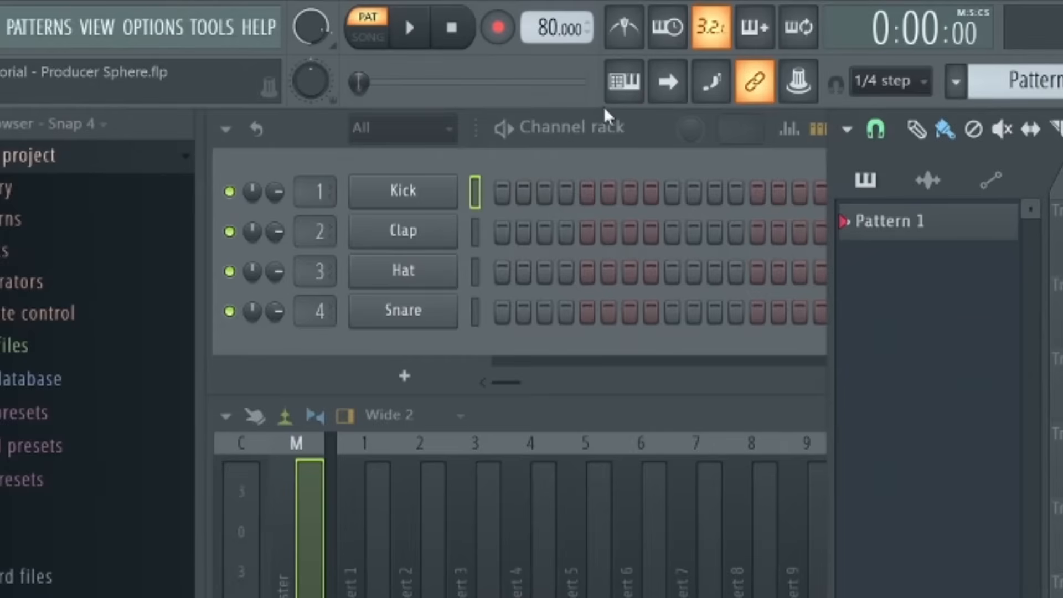
mouse_move(630, 41)
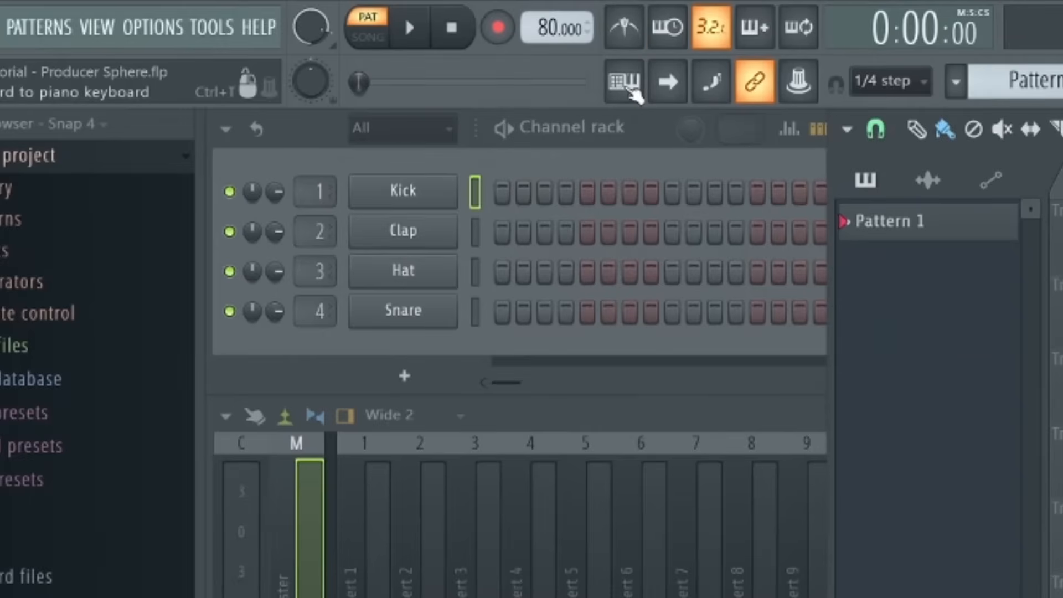
mouse_move(633, 92)
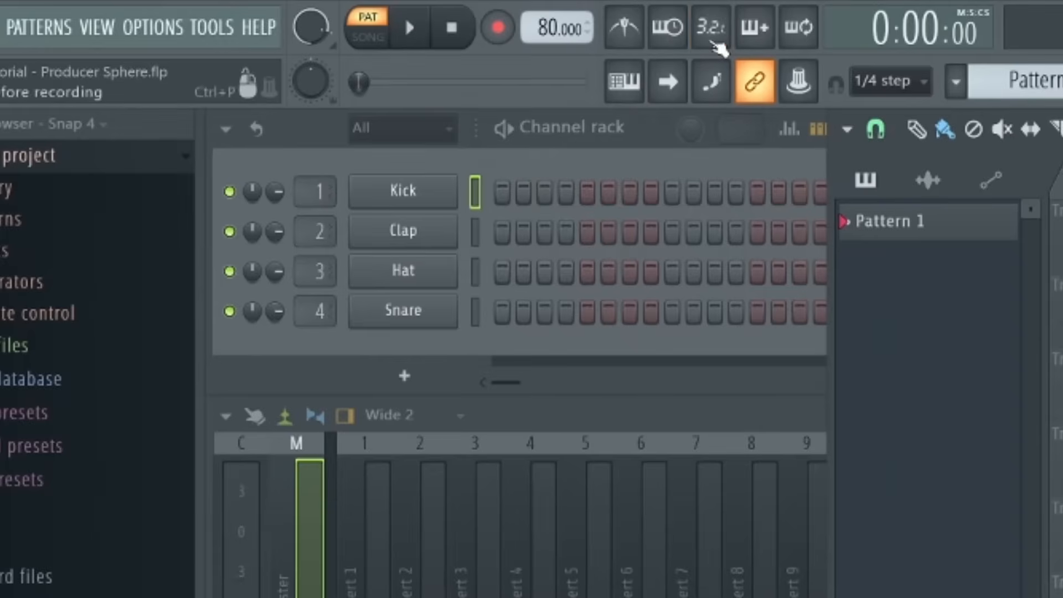
left_click(709, 27)
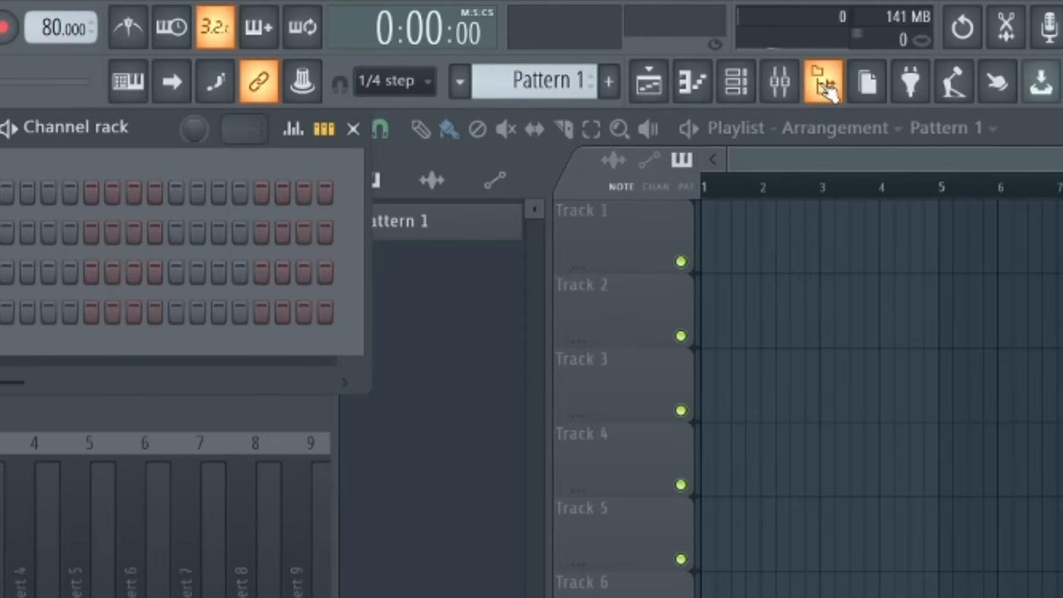
- Toggle the sample browser and channel rack panels from the toolbar
left_click(735, 81)
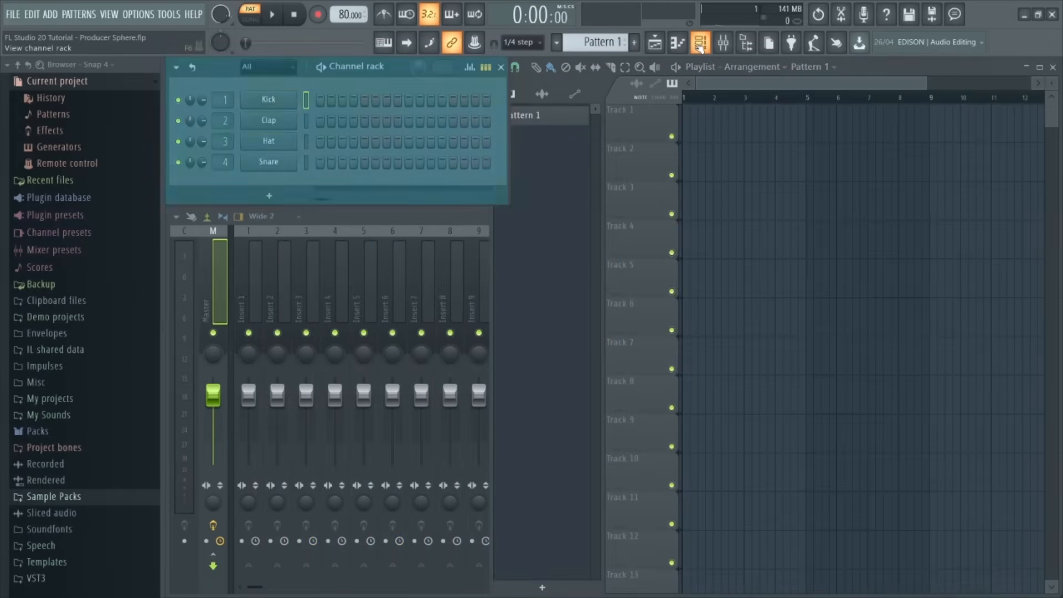
left_click(723, 43)
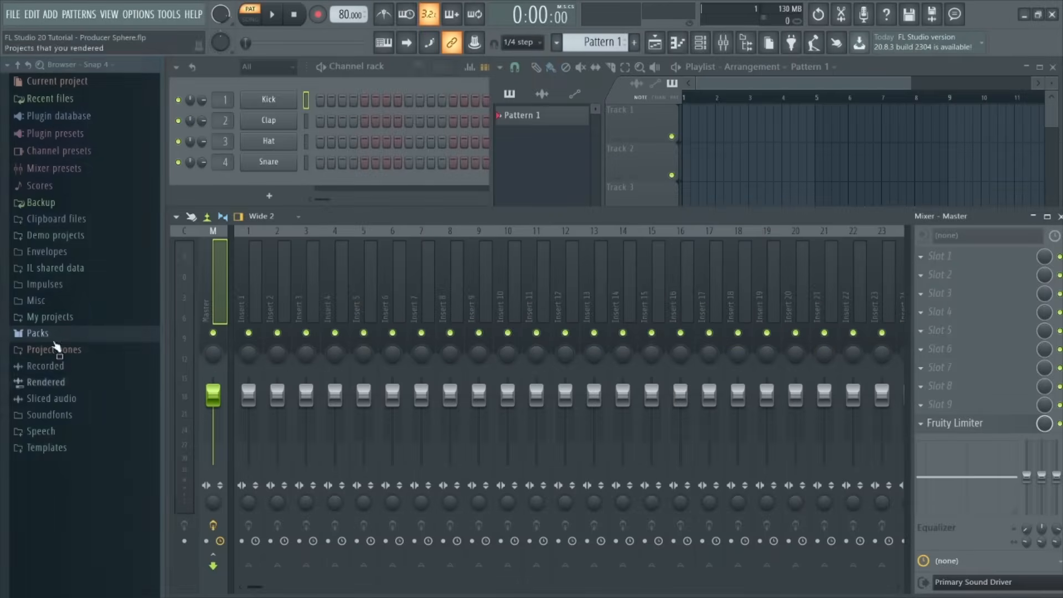
mouse_move(89, 481)
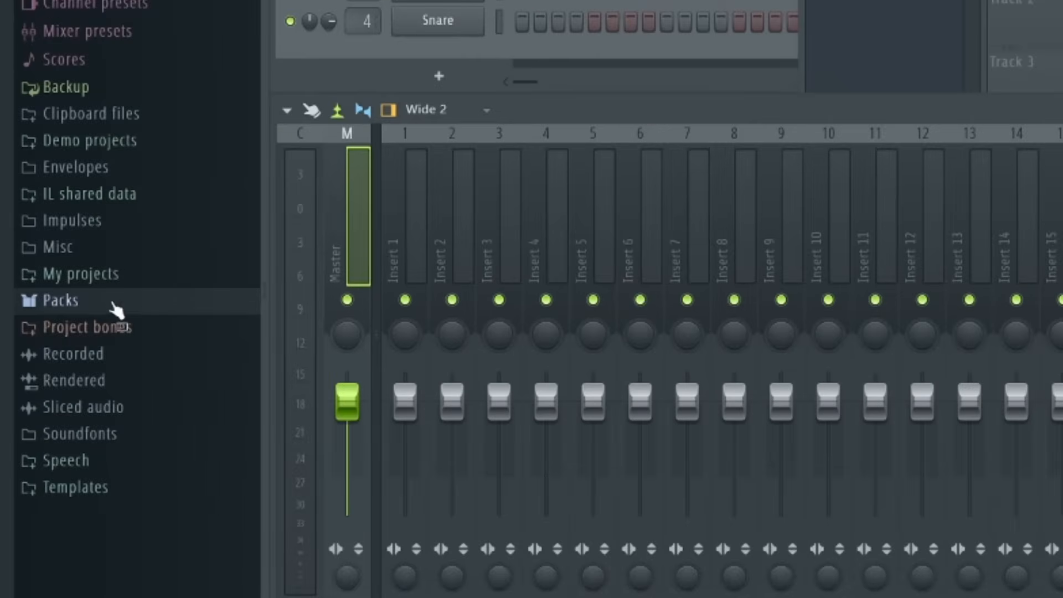
- Expand the Packs sample folder in the browser and bring up the Options menu
left_click(58, 300)
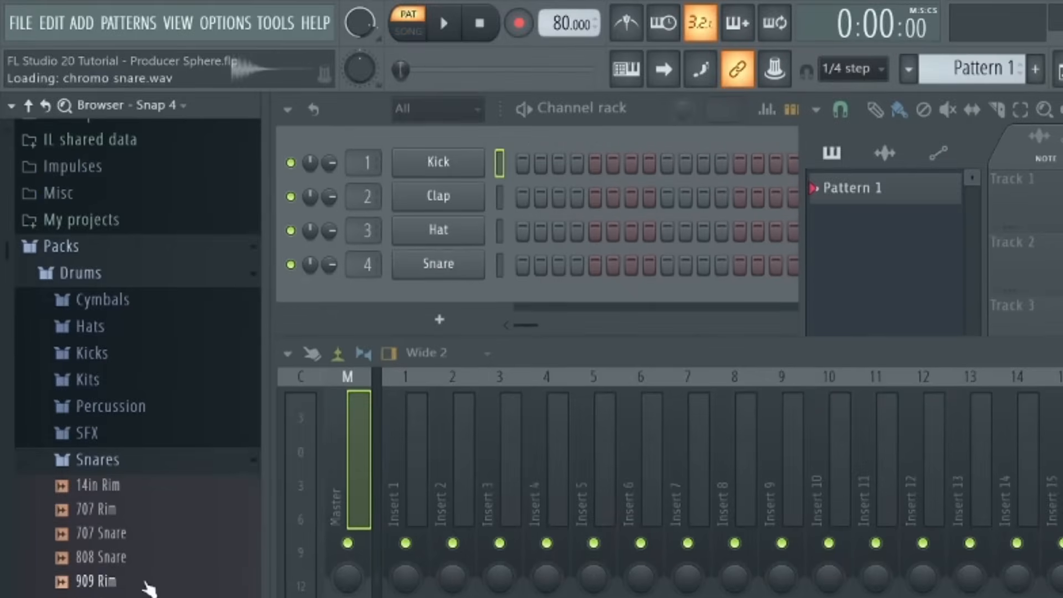
left_click(224, 23)
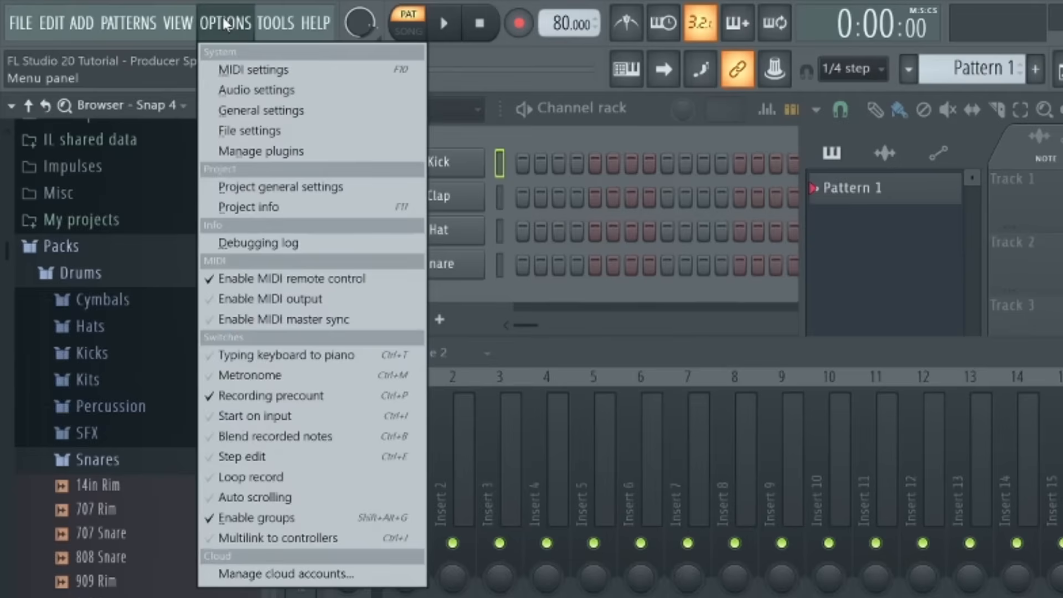
- Add My Drum Folder as an extra search folder in File settings and show it in the browser
left_click(253, 130)
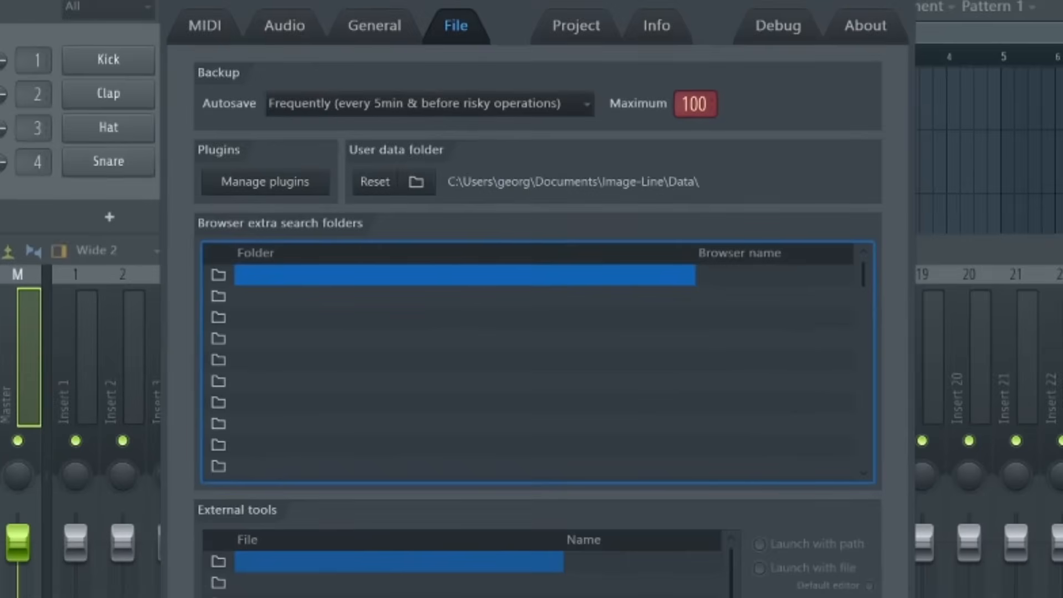
mouse_move(297, 290)
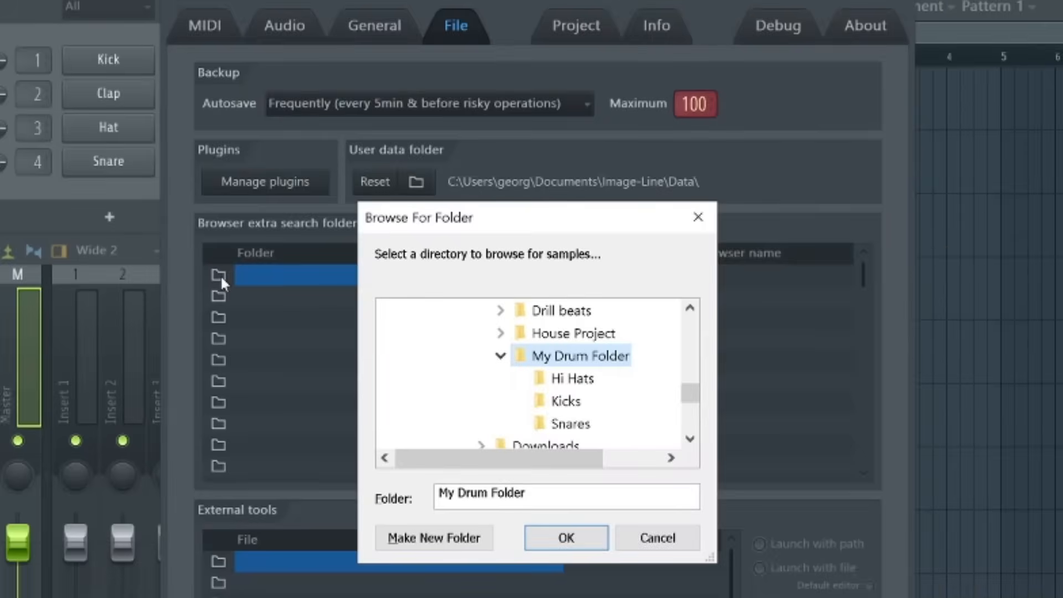
mouse_move(565, 536)
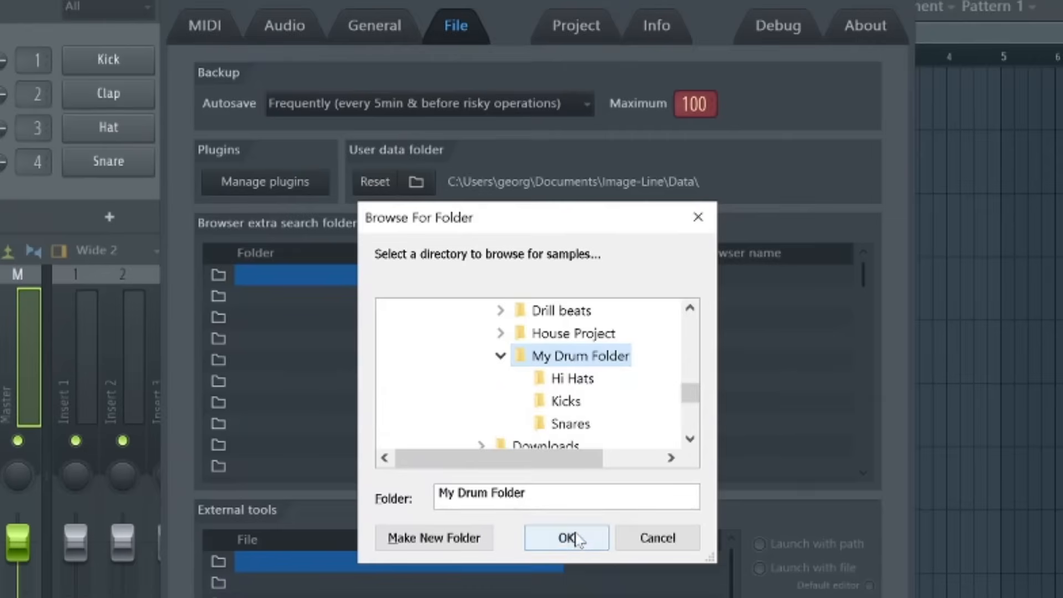
left_click(566, 538)
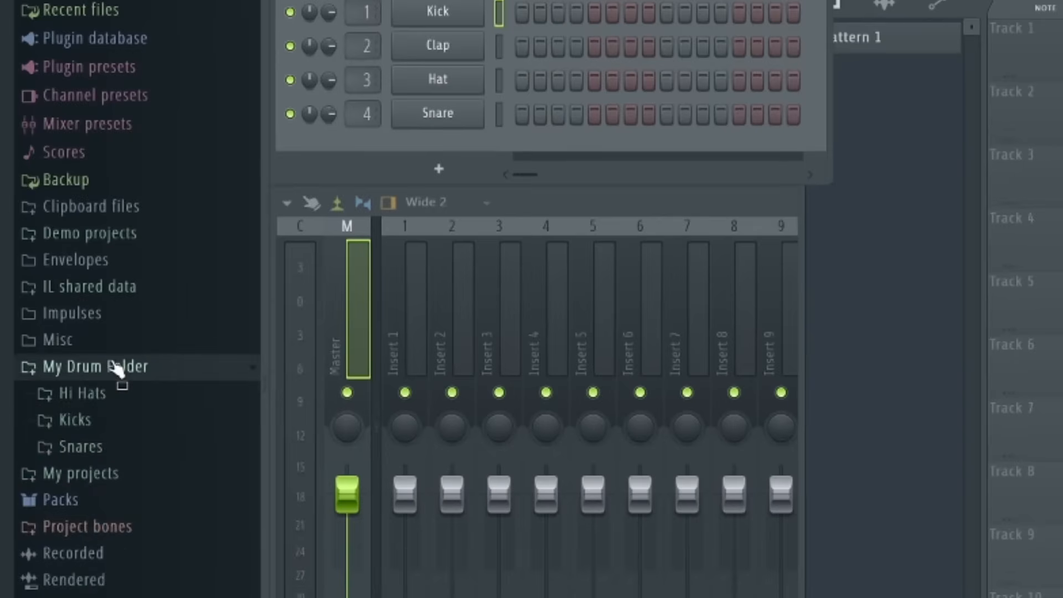
left_click(74, 419)
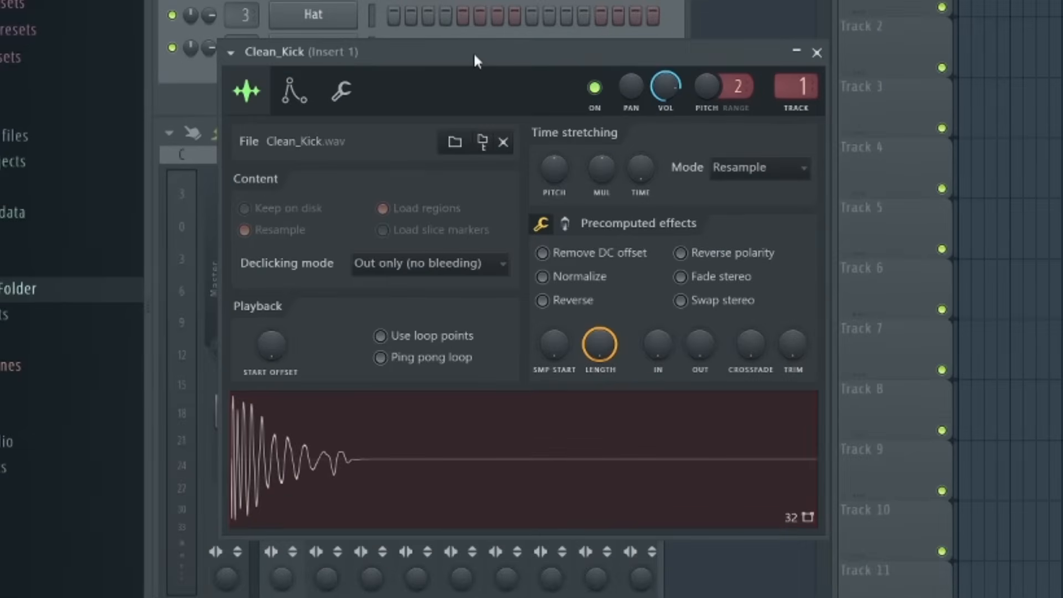
mouse_move(554, 171)
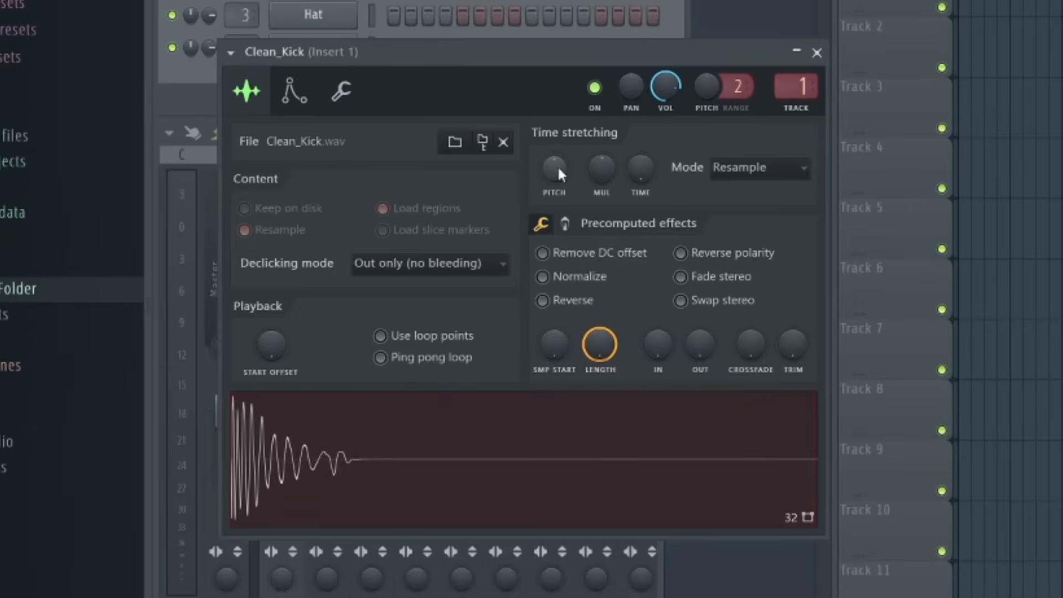
mouse_move(583, 309)
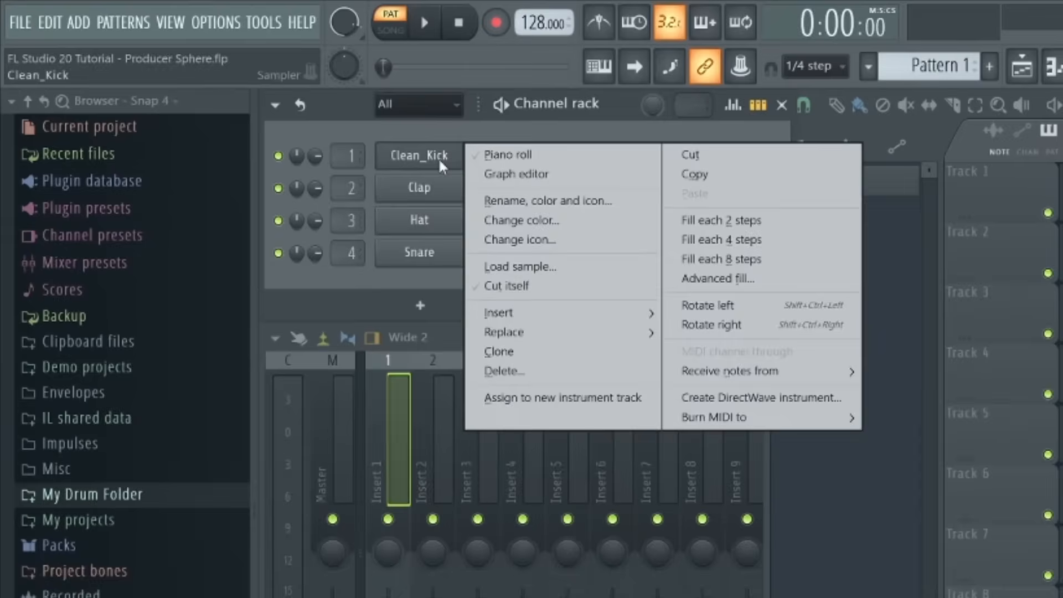
mouse_move(550, 372)
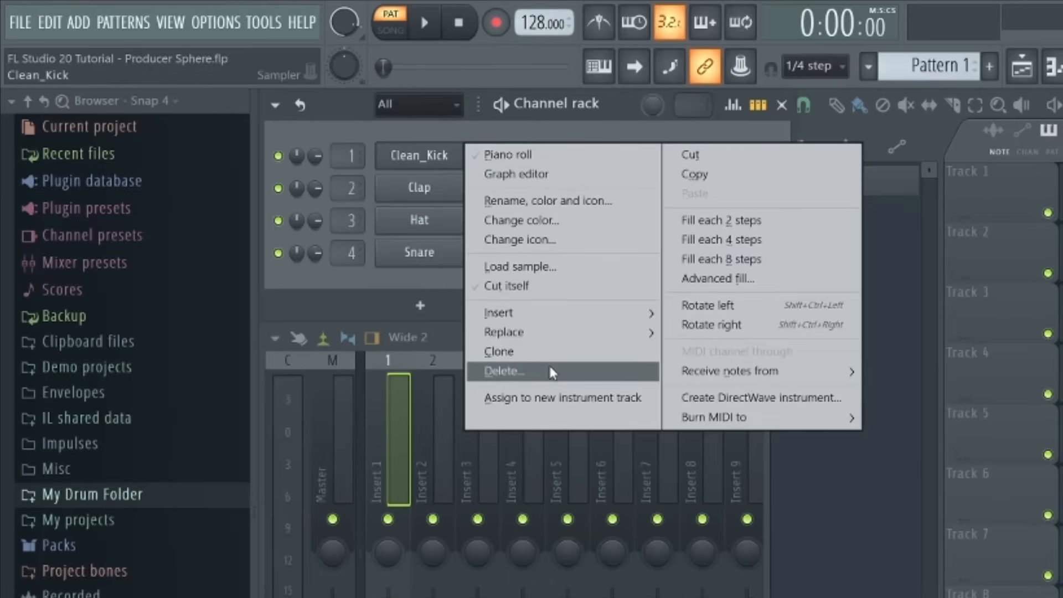
left_click(434, 128)
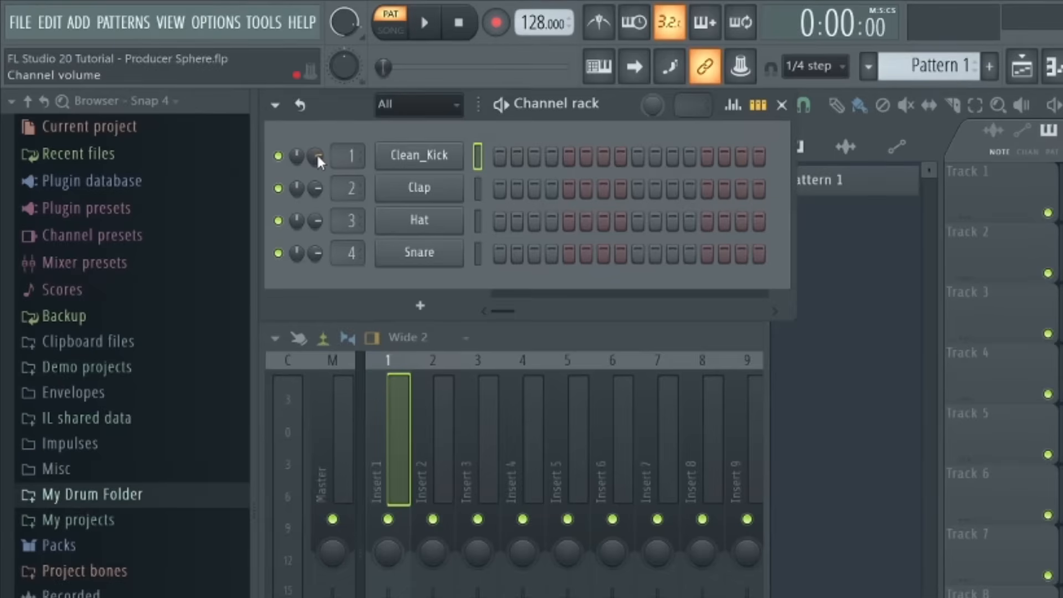
left_click(419, 155)
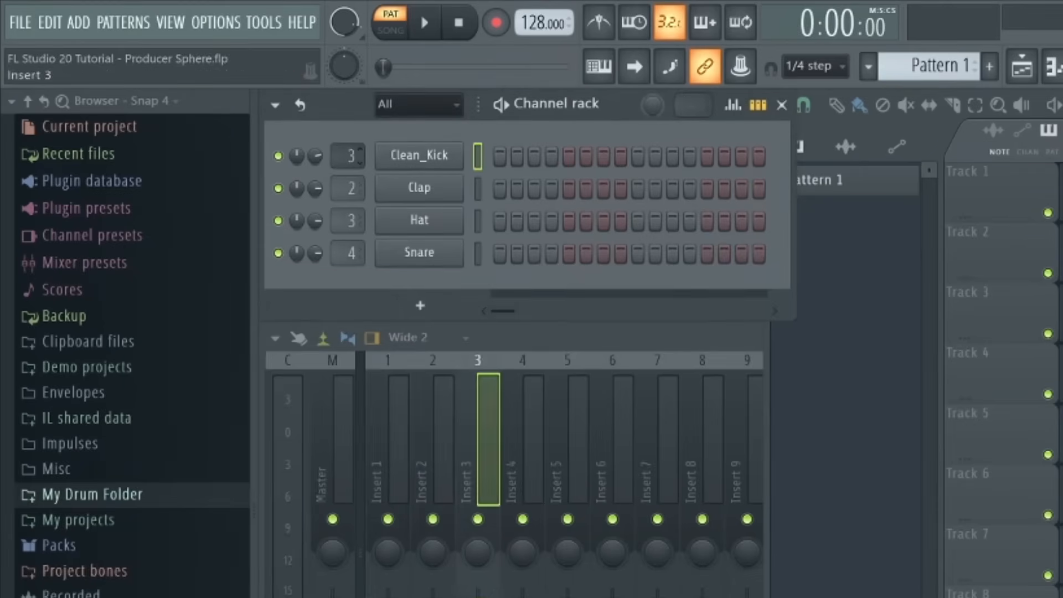
left_click(566, 434)
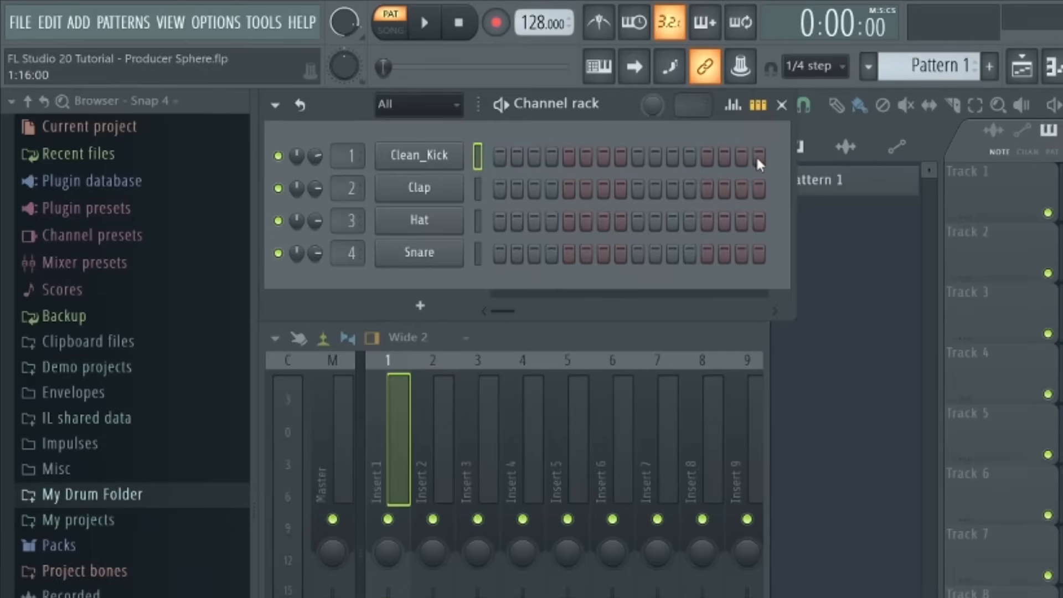
mouse_move(783, 166)
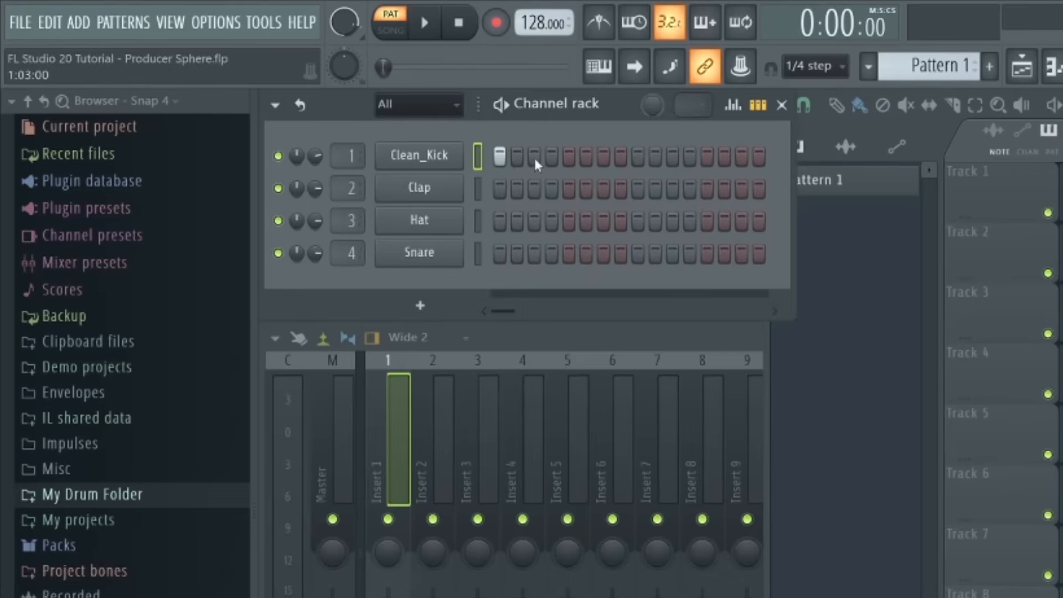
- Place Clean_Kick hits on every beat of the step sequencer and play the pattern
left_click(568, 155)
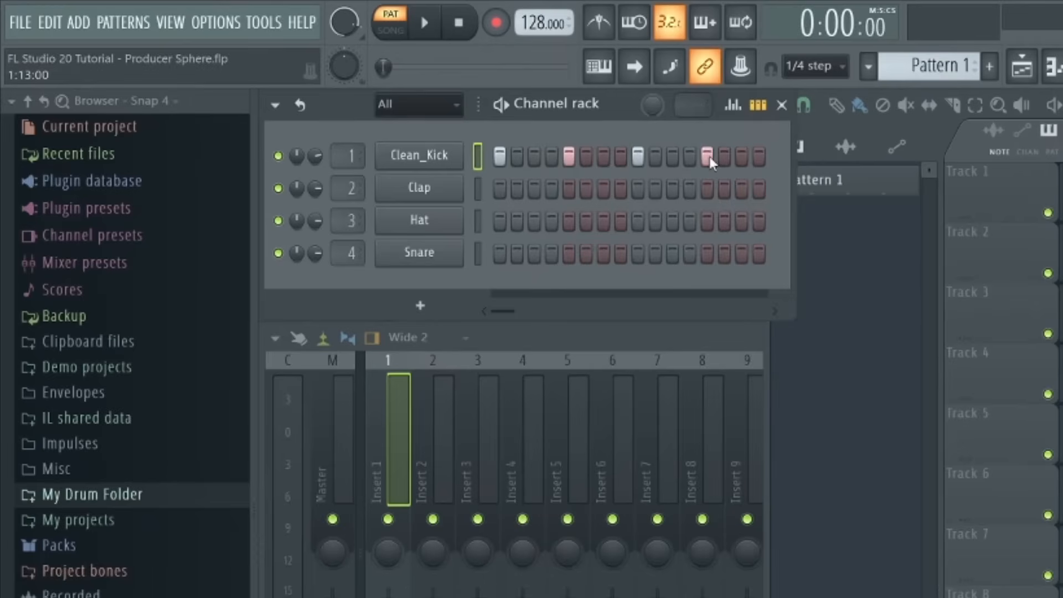
left_click(423, 22)
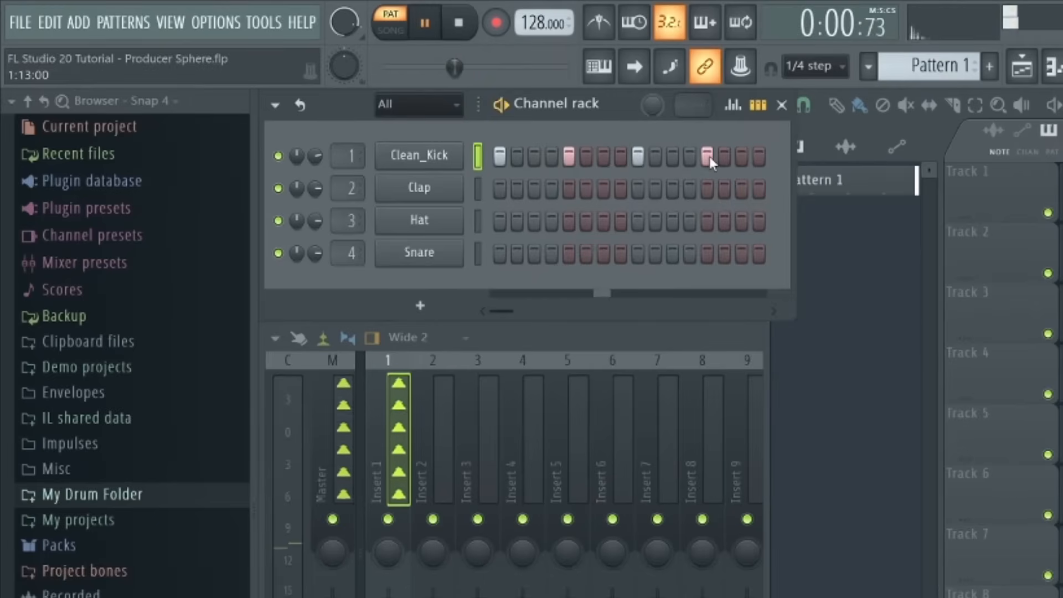
left_click(460, 23)
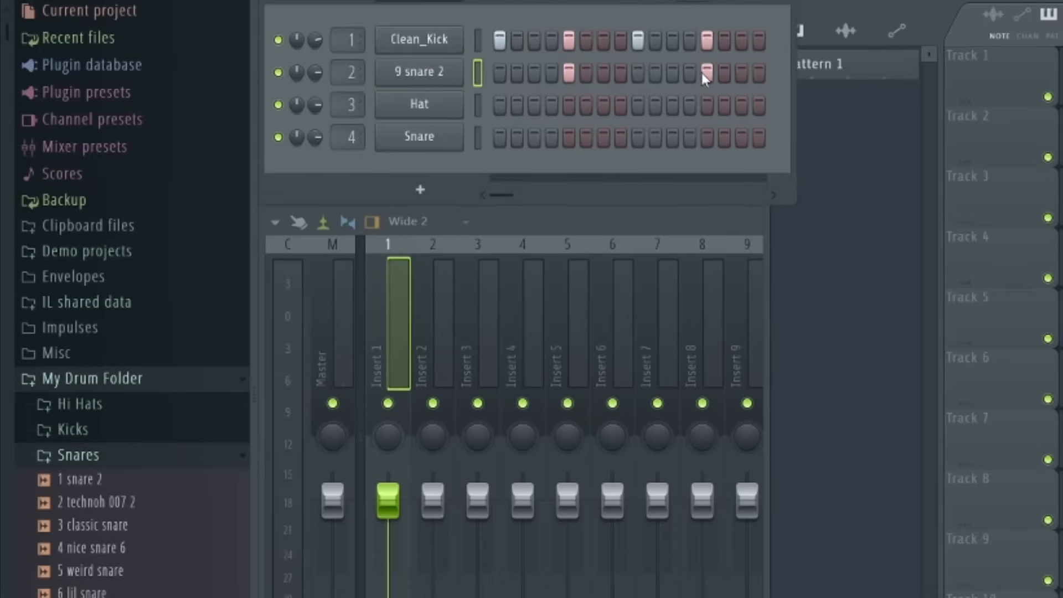
- Load the Forest_HiHat sample from the Hi Hats folder onto a new channel
left_click(80, 403)
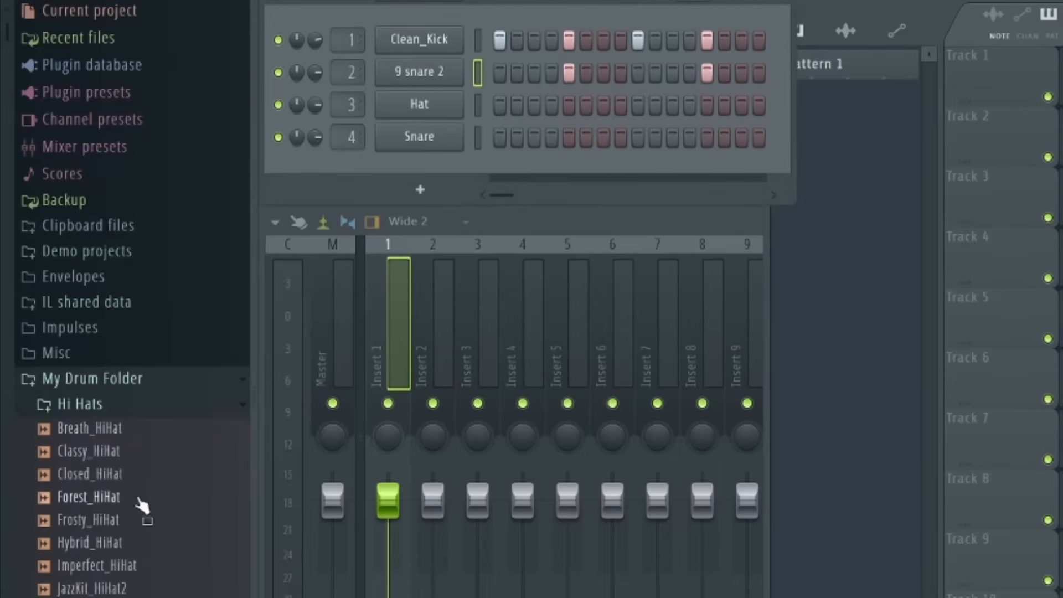
double_click(89, 496)
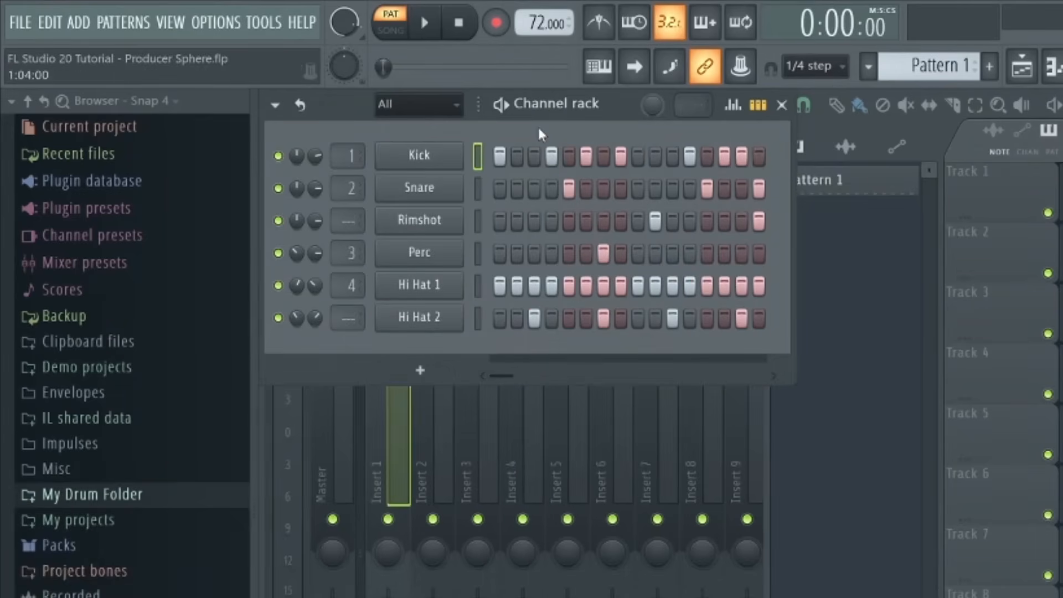
left_click(423, 22)
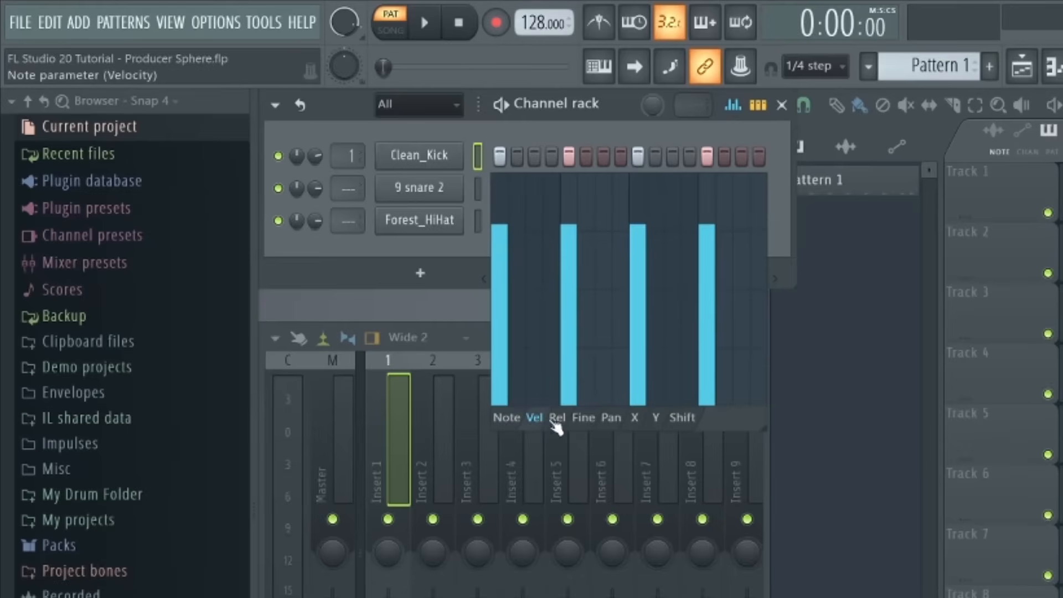
- In the Clean_Kick graph editor's Vel view, lower the second kick hit's velocity
left_click(581, 417)
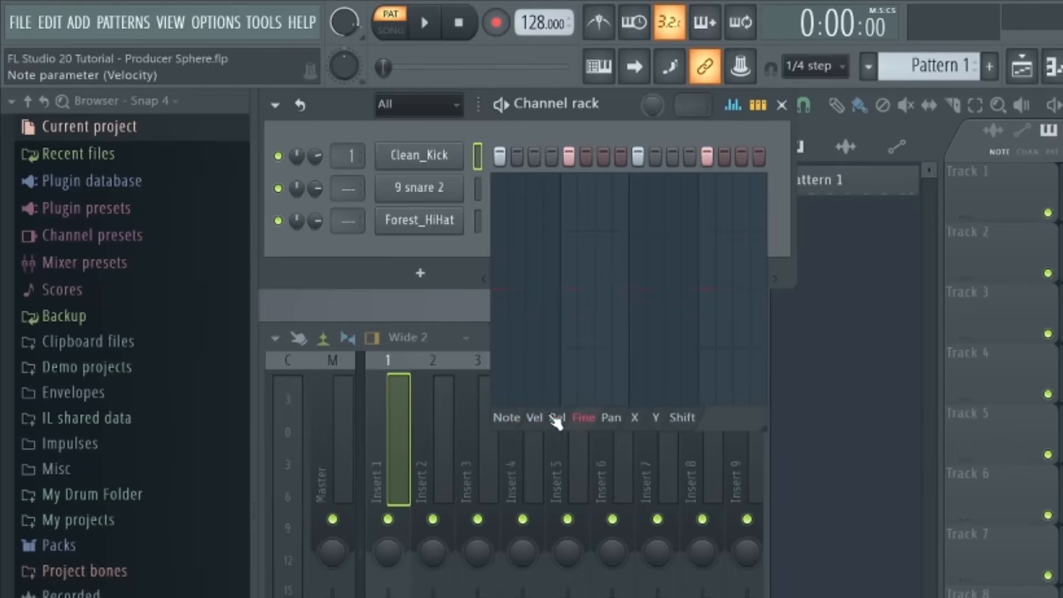
left_click(534, 418)
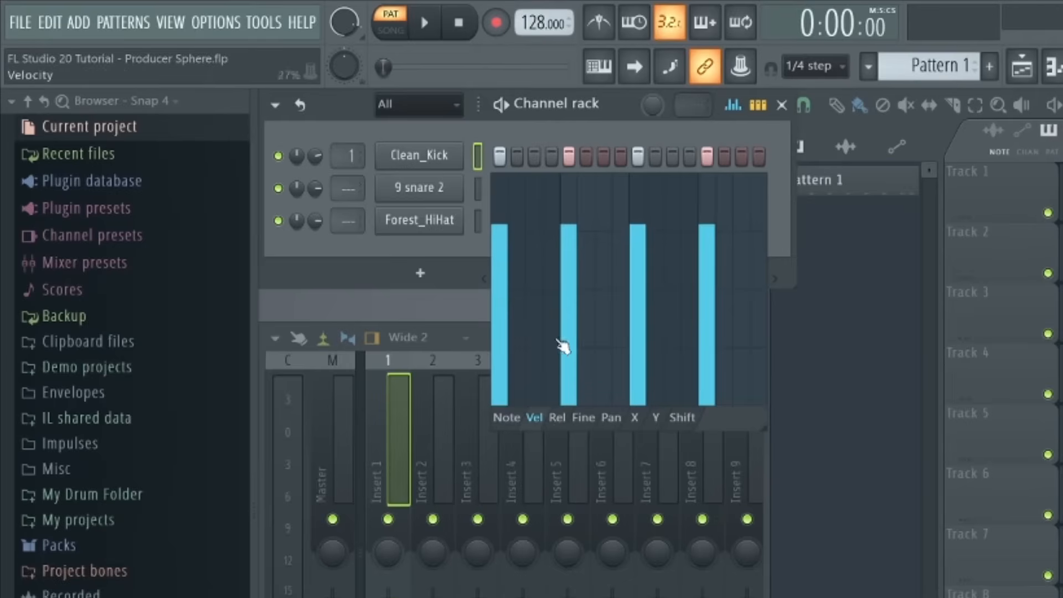
left_click_drag(562, 345, 567, 306)
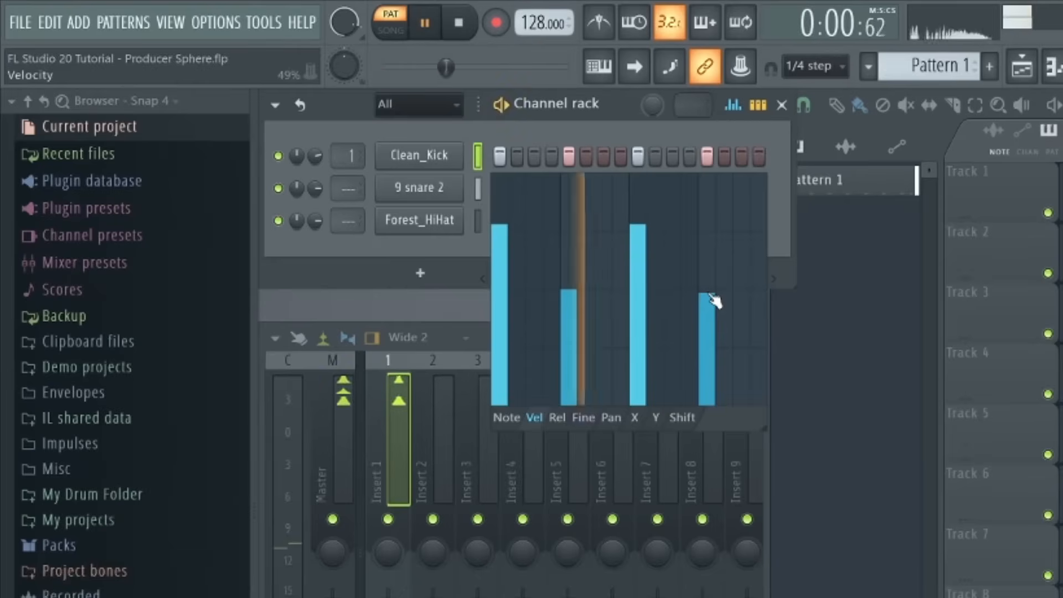
left_click(732, 105)
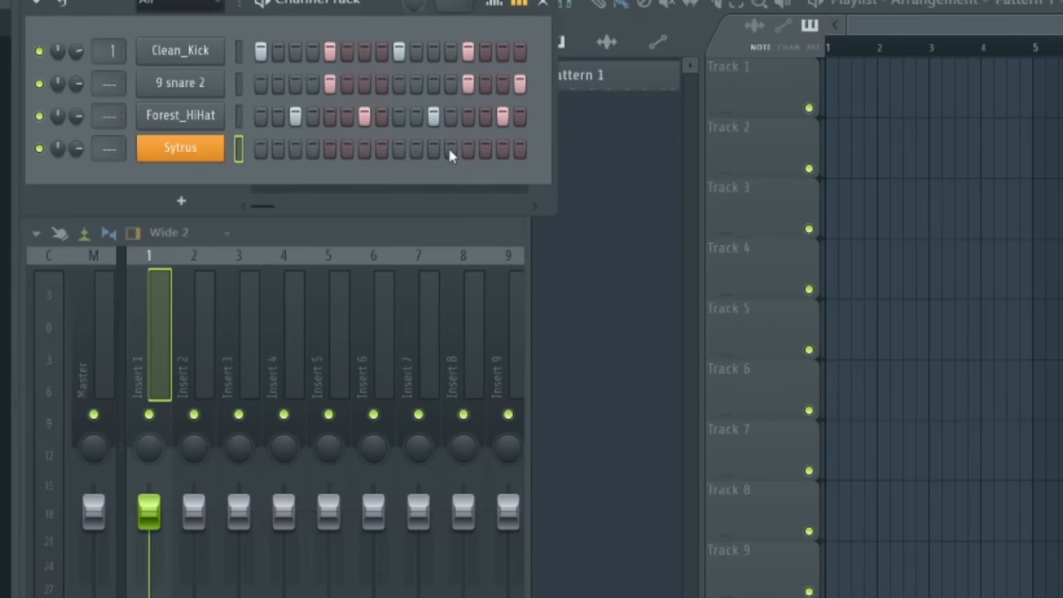
mouse_move(552, 155)
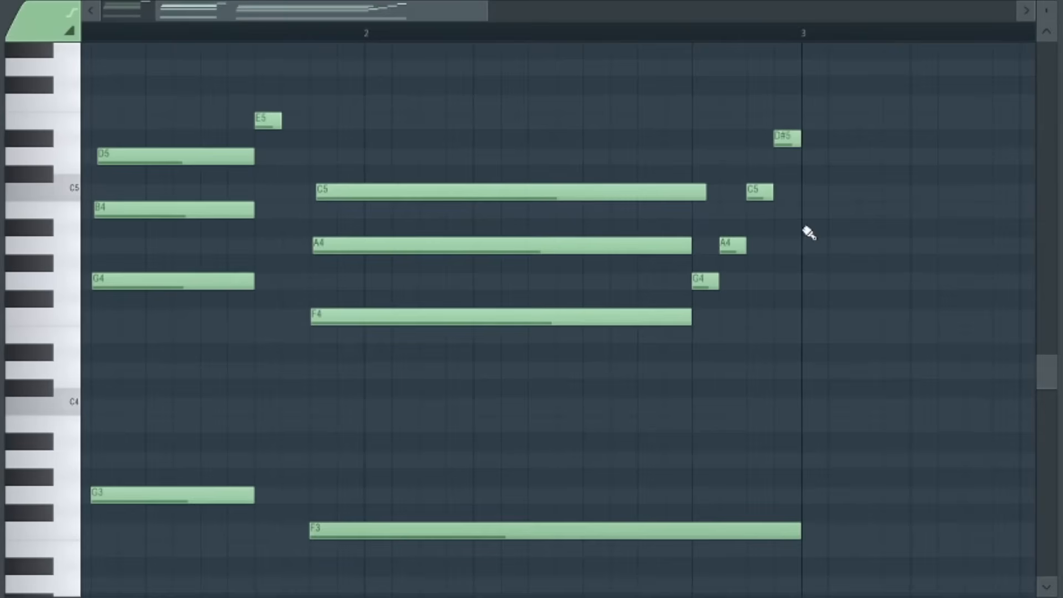
mouse_move(785, 140)
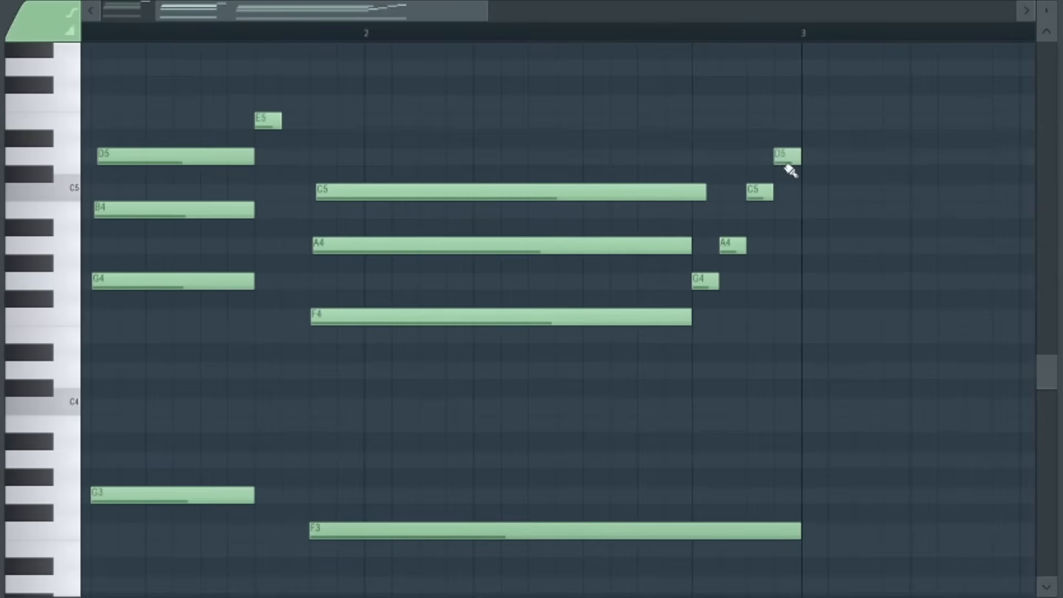
mouse_move(708, 176)
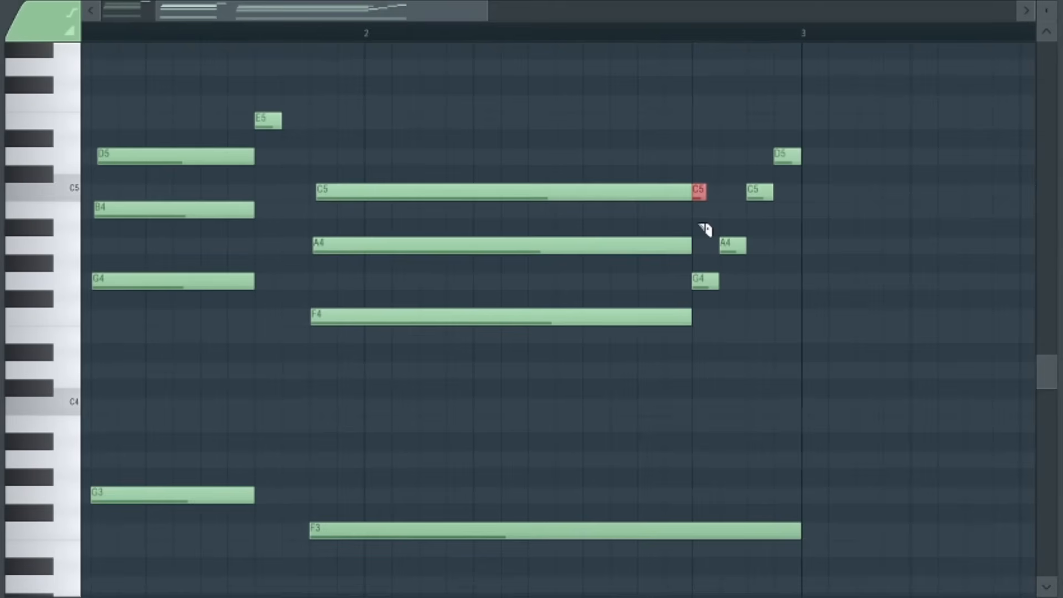
- Adjust the chord notes in the piano roll so the last high note sits on D5
left_click(699, 192)
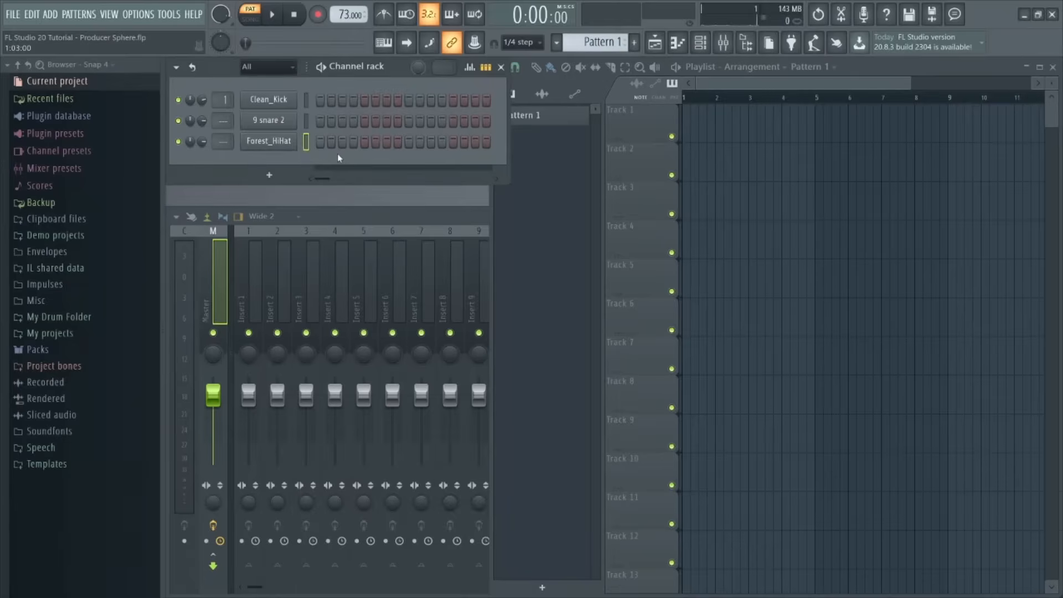
- Draw a C4 note at the start of bar 1, reposition the G4 note and add the next melody note
left_click(268, 175)
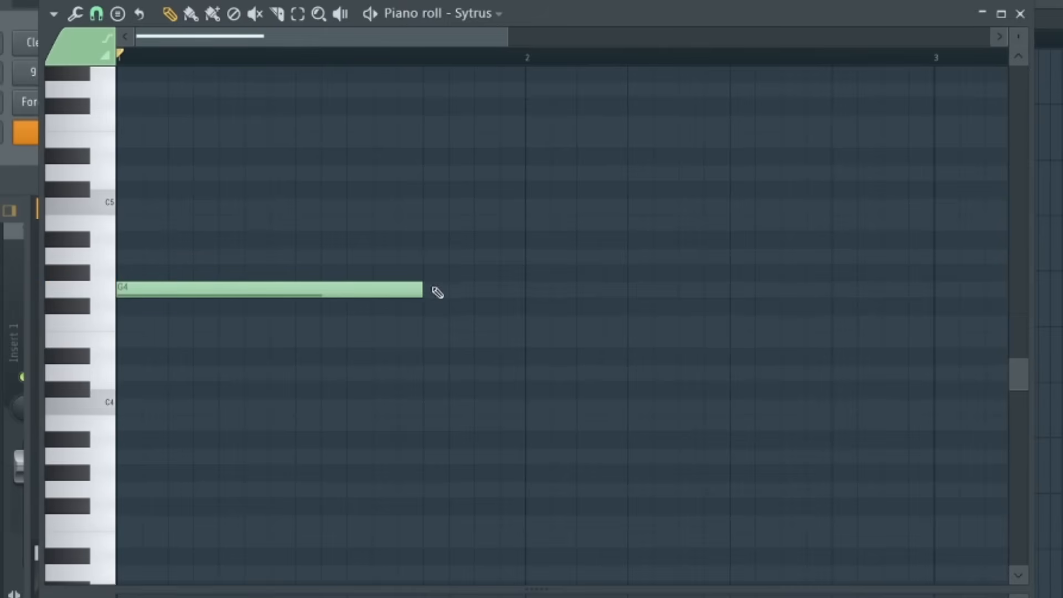
left_click_drag(422, 289, 372, 292)
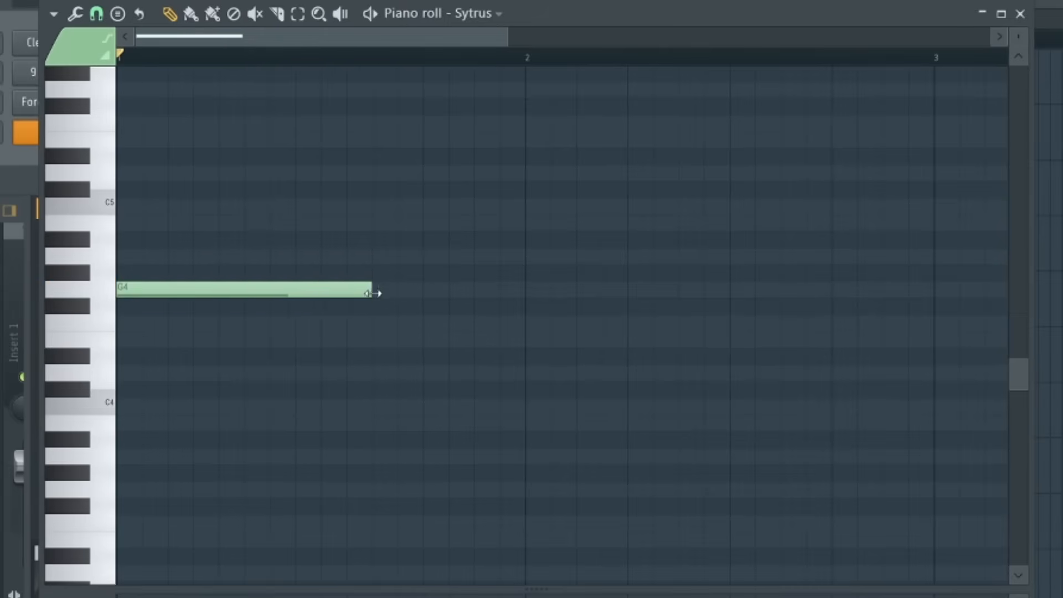
left_click_drag(236, 289, 312, 289)
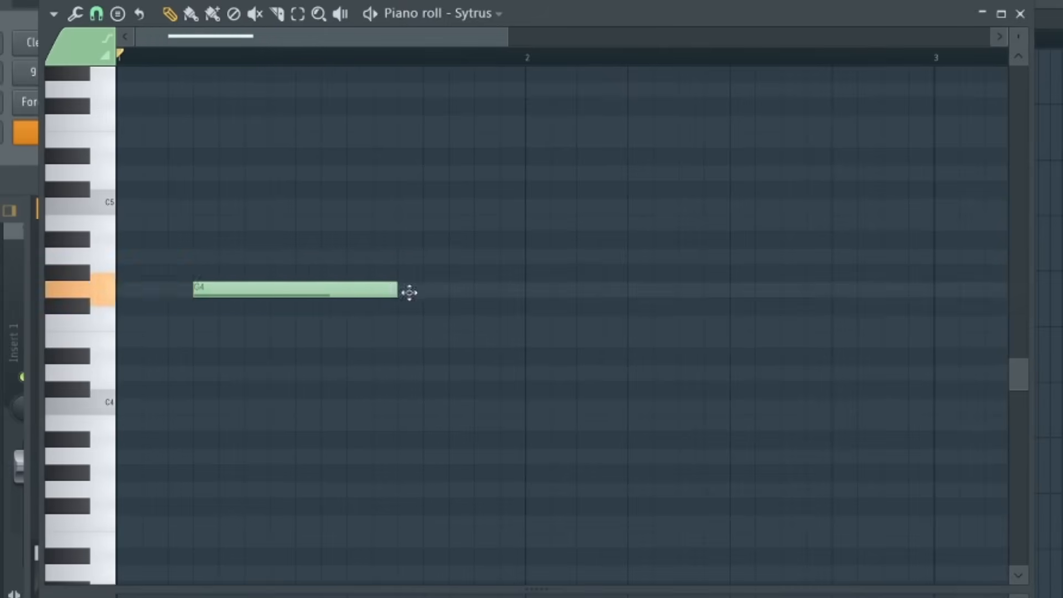
left_click_drag(294, 289, 172, 415)
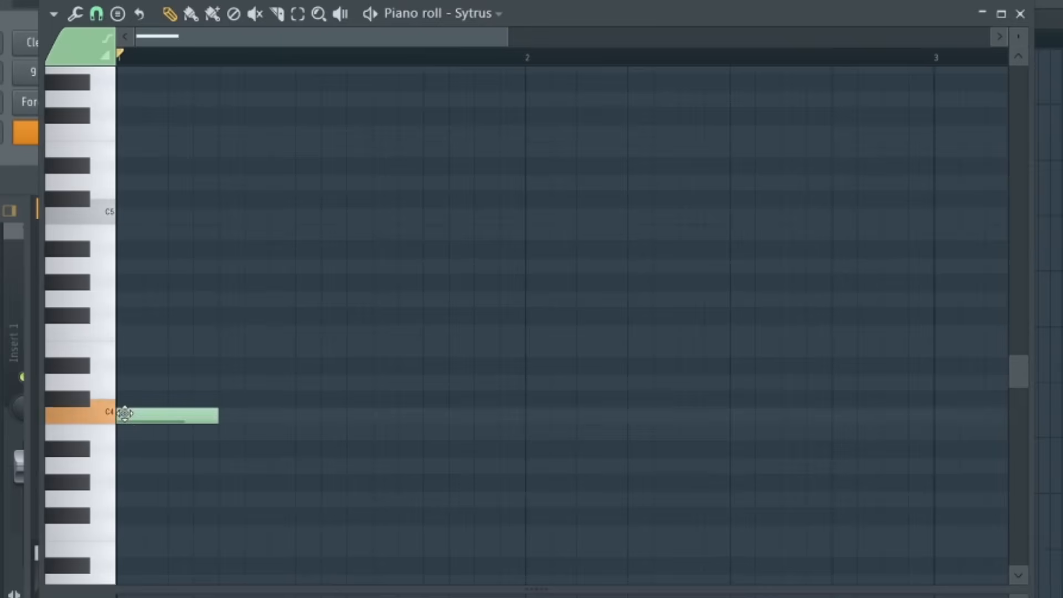
left_click(166, 364)
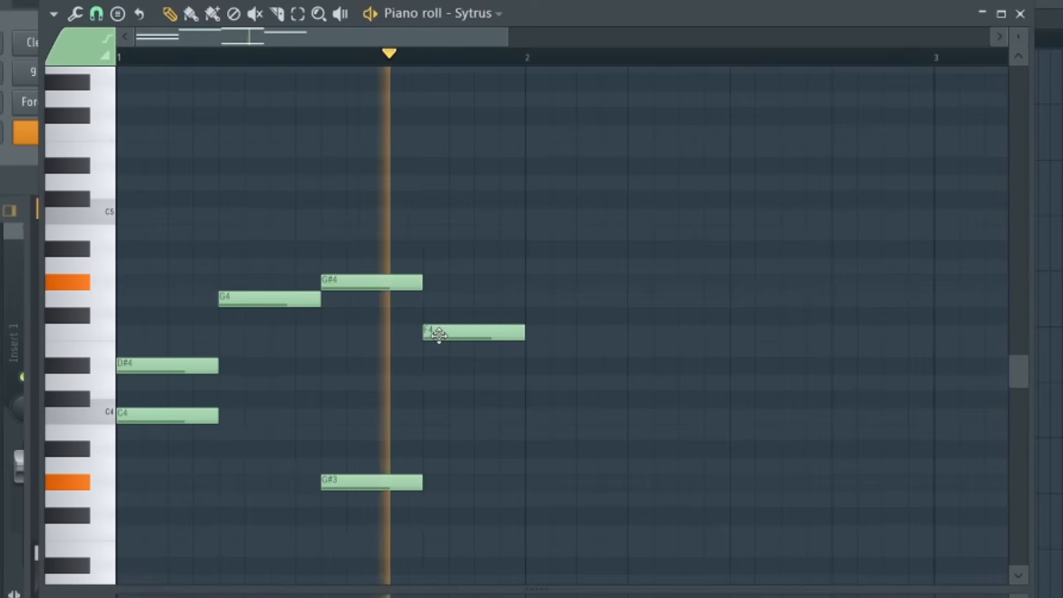
- Place the final F4 note, try the Paint, Mute and Slice tools, undo, and return to Select
left_click(230, 56)
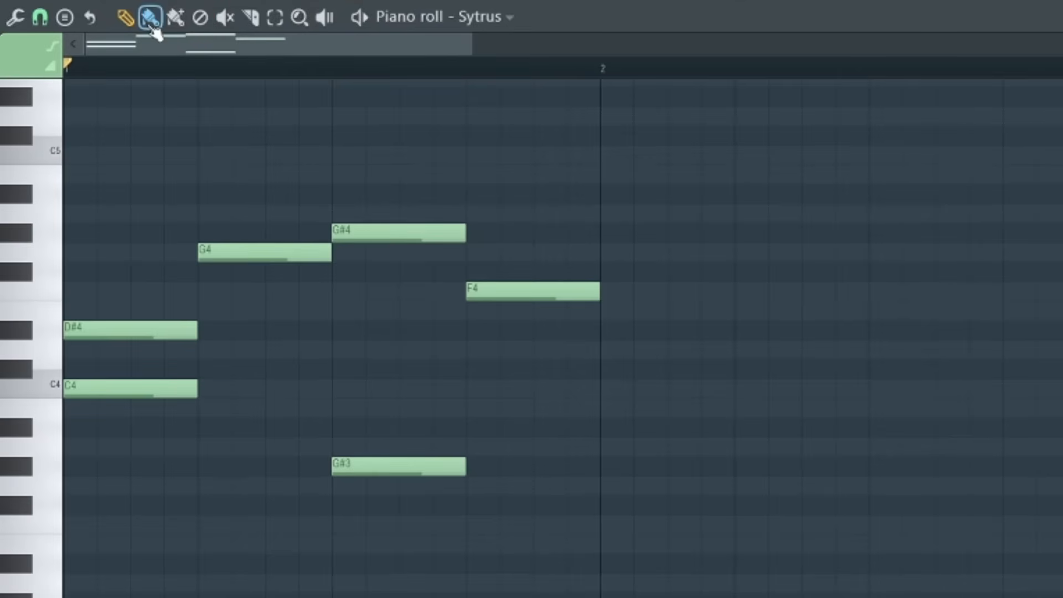
left_click(264, 252)
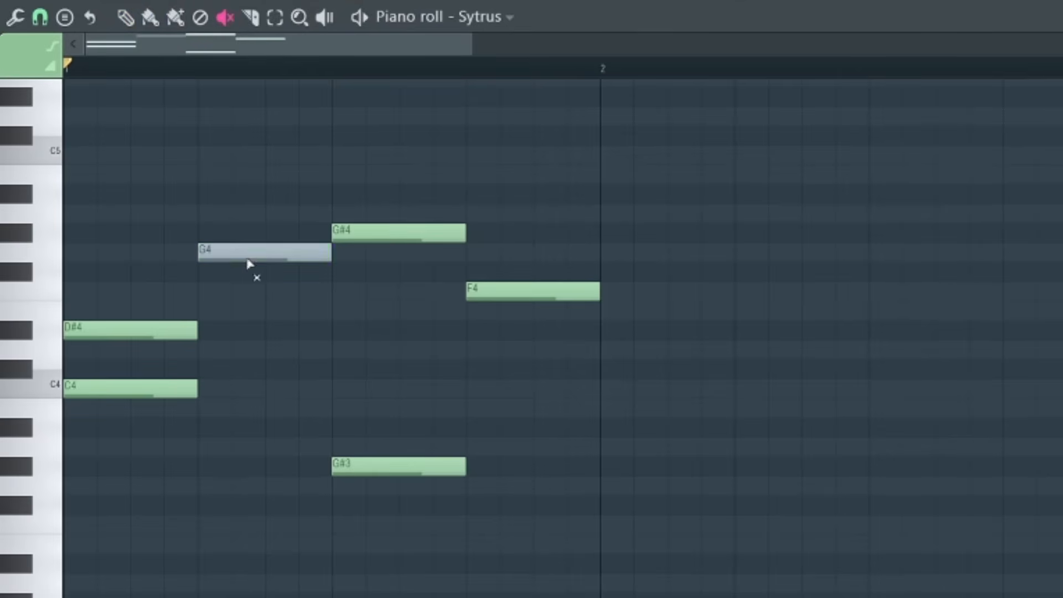
left_click(249, 17)
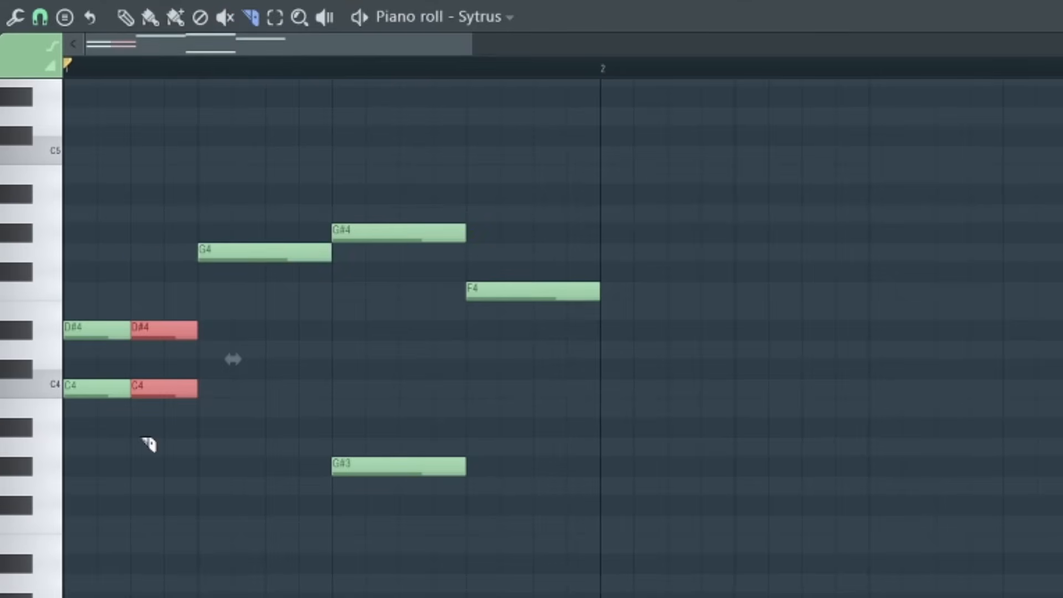
left_click(273, 16)
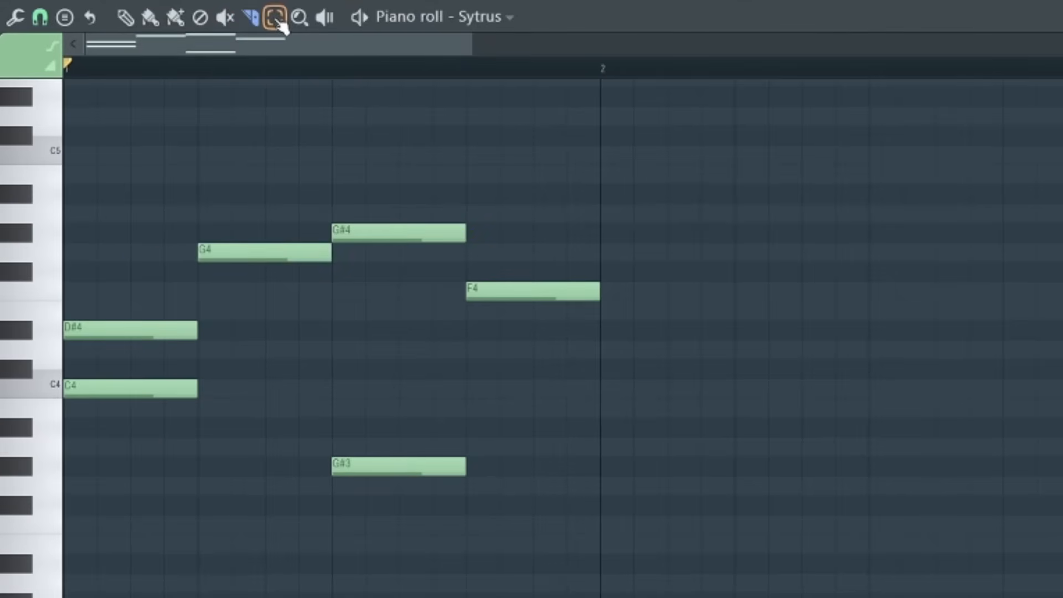
left_click(274, 16)
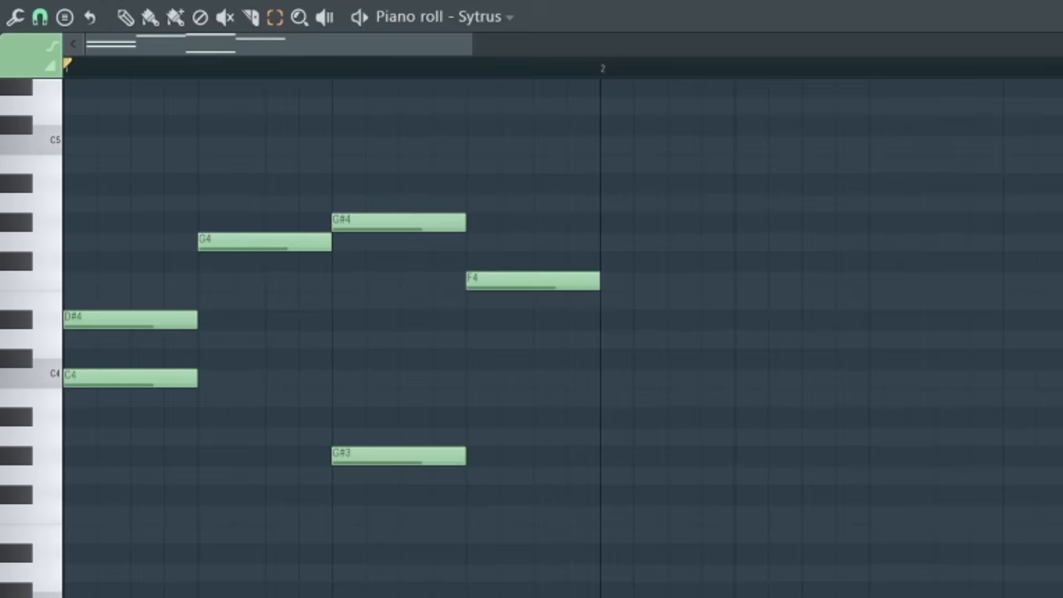
- Return to the Draw tool and set grid snapping to None so notes move freely
left_click(124, 18)
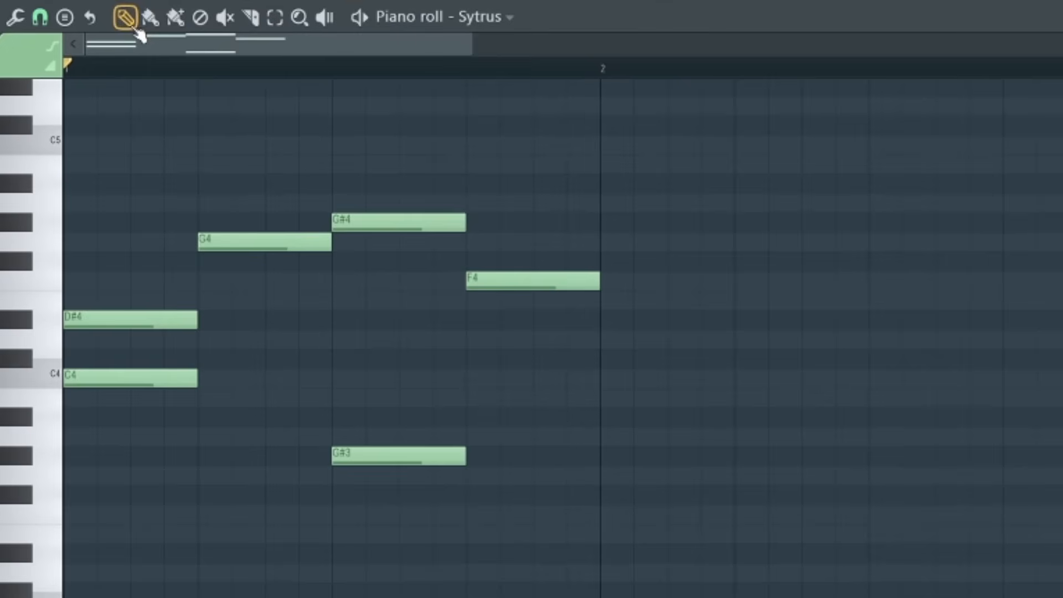
left_click(41, 17)
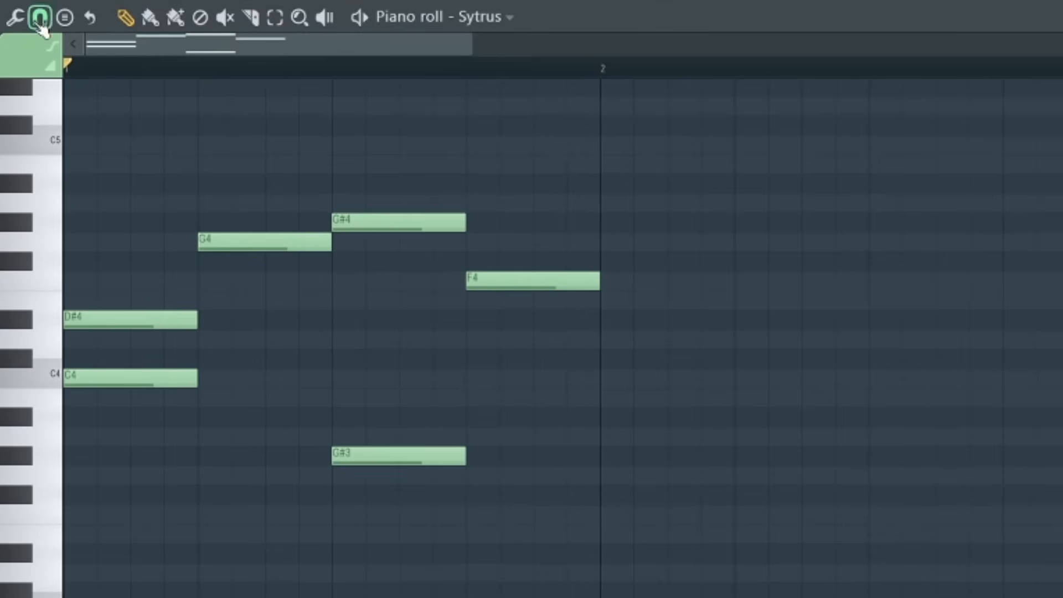
left_click(43, 17)
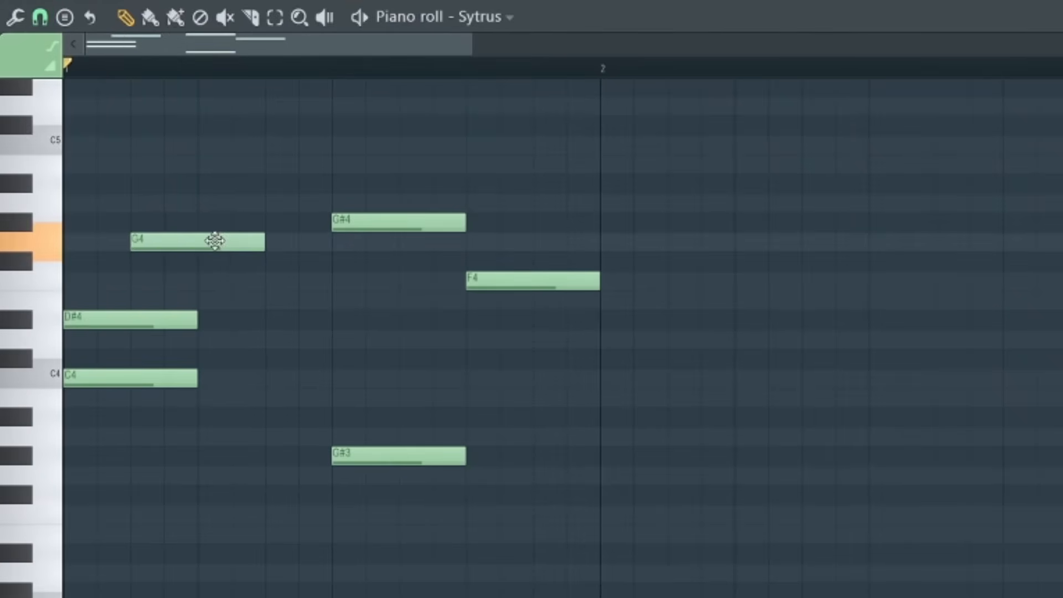
- Nudge the G4 note later, then drag it earlier within bar 1 off the grid
left_click(41, 16)
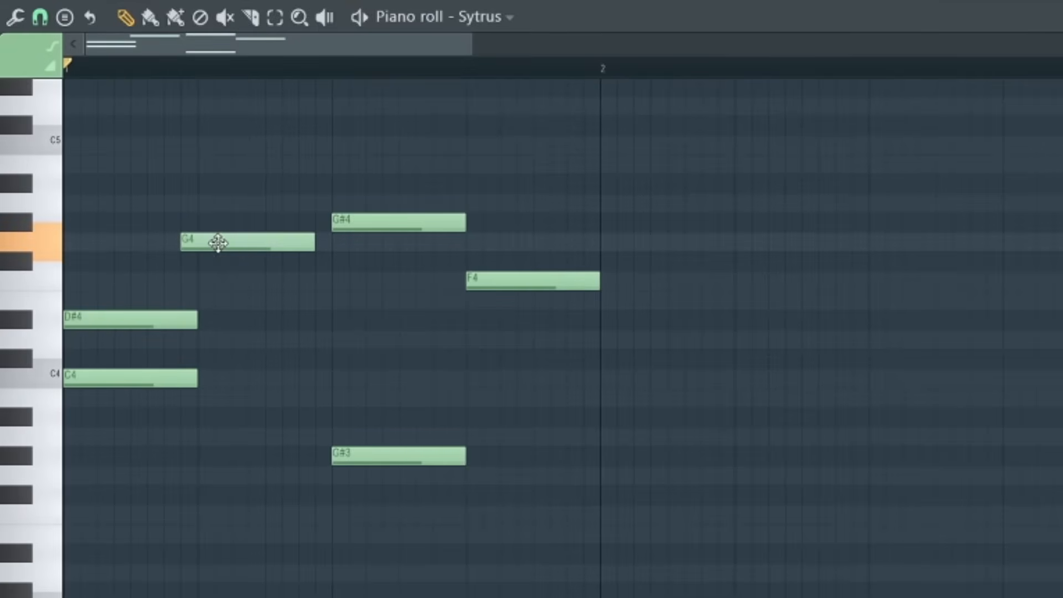
left_click_drag(244, 243, 278, 246)
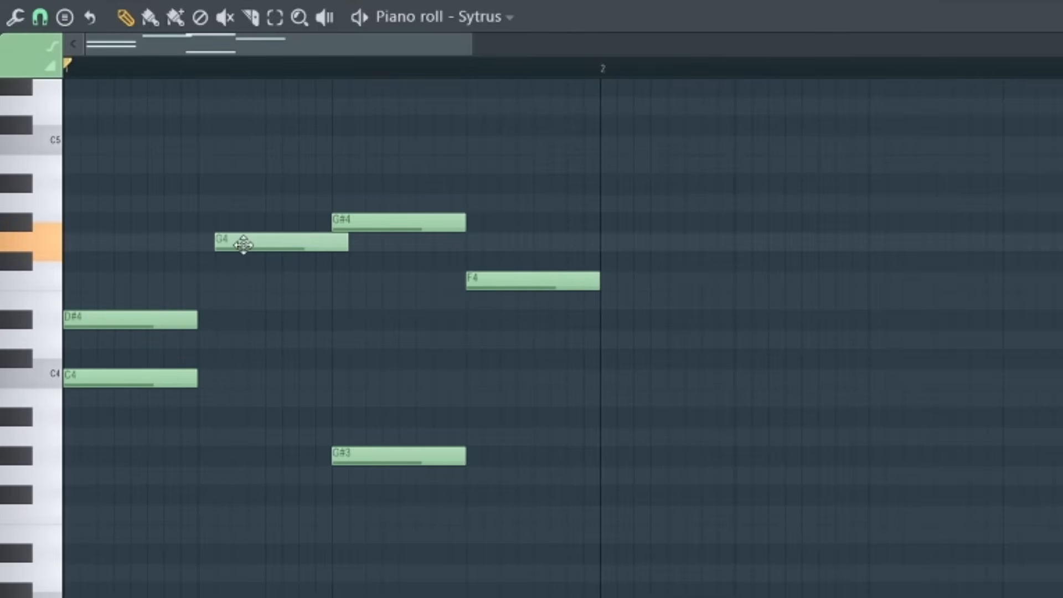
left_click(38, 16)
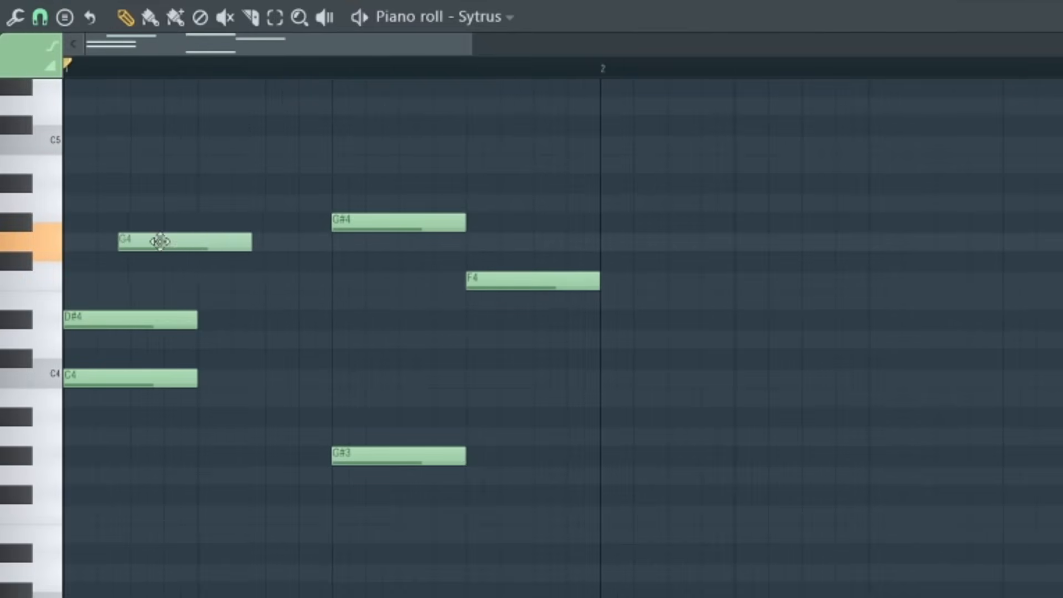
left_click_drag(185, 242, 264, 243)
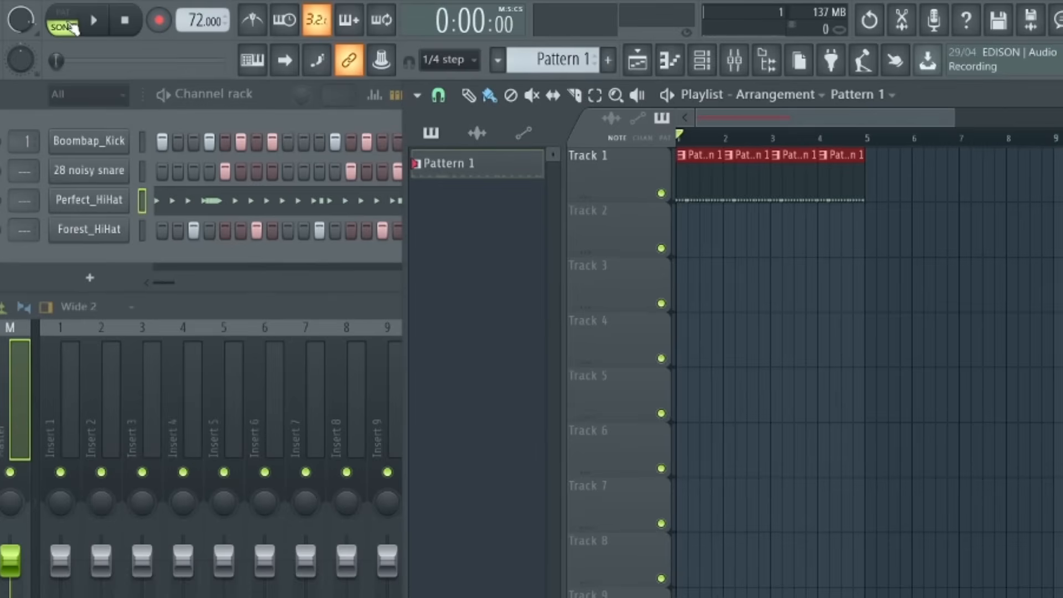
- Play the four-bar Pattern 1 arrangement in Song mode and stop it
left_click(93, 20)
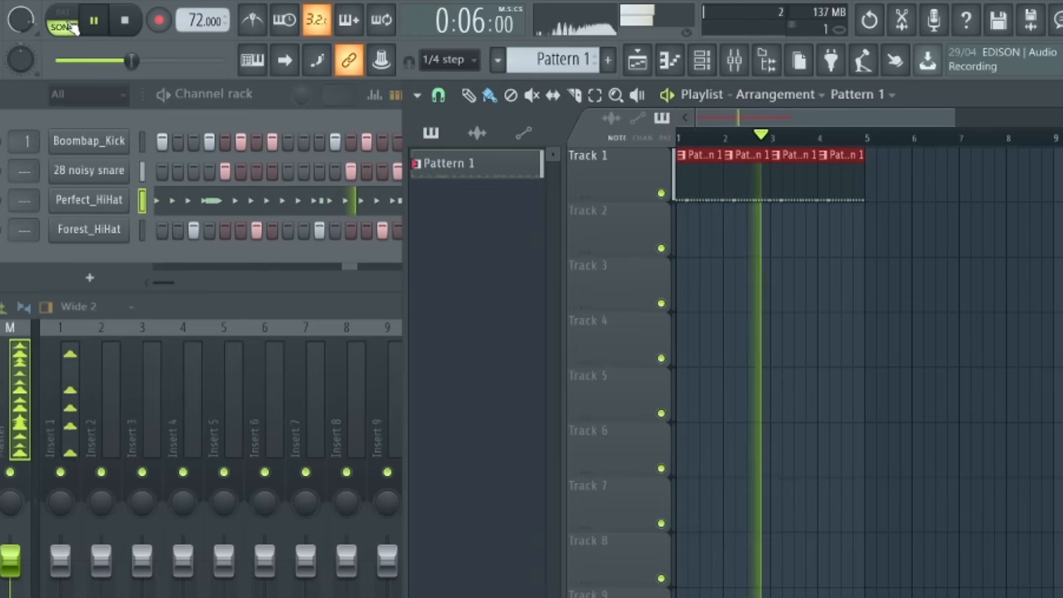
left_click(124, 20)
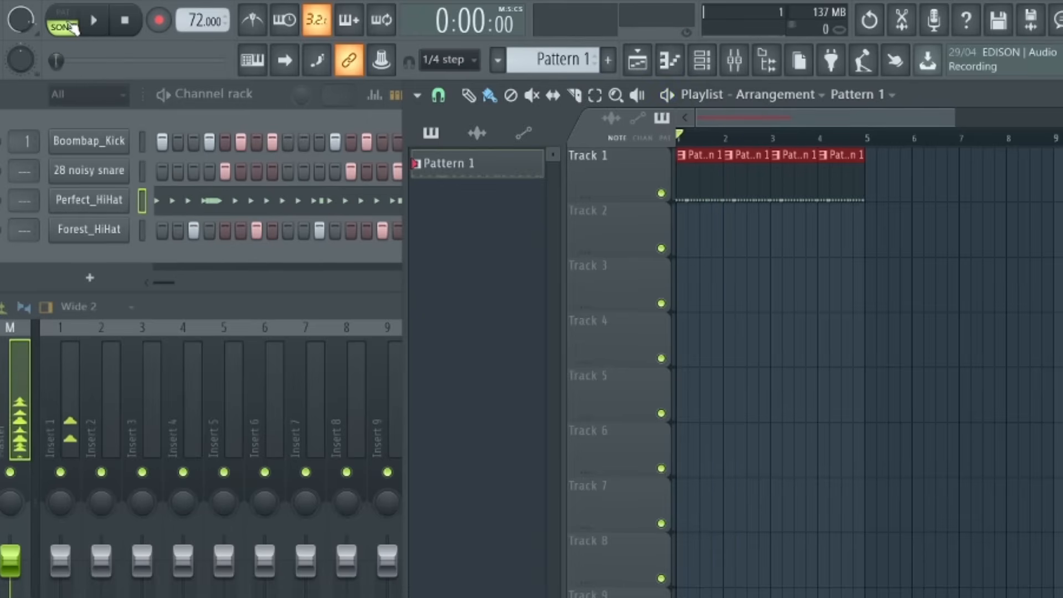
- Choose the playlist Select tool and bring up Rename/color for Pattern 1
left_click(511, 95)
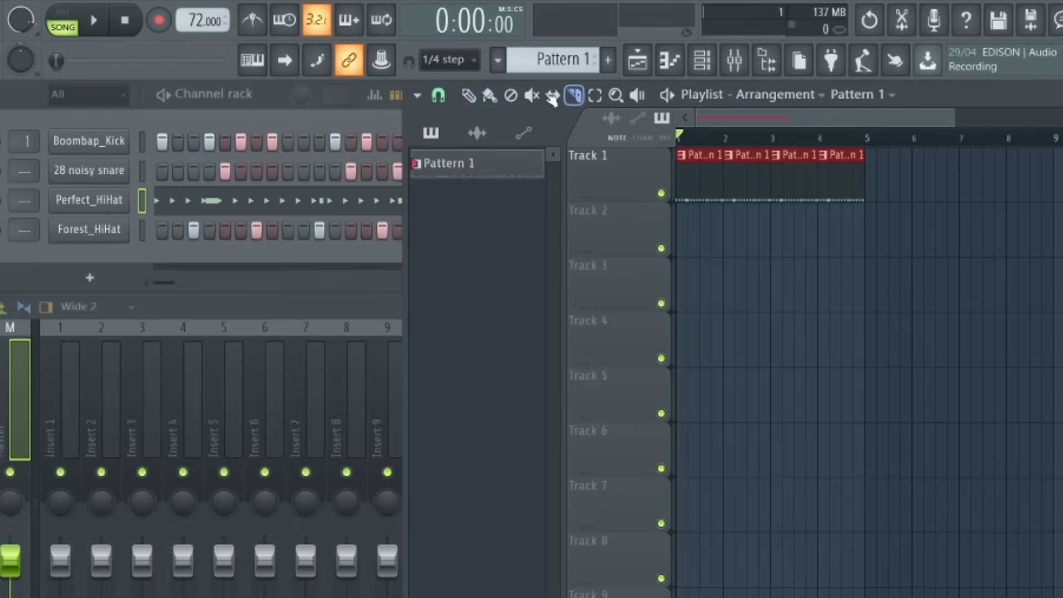
left_click(437, 95)
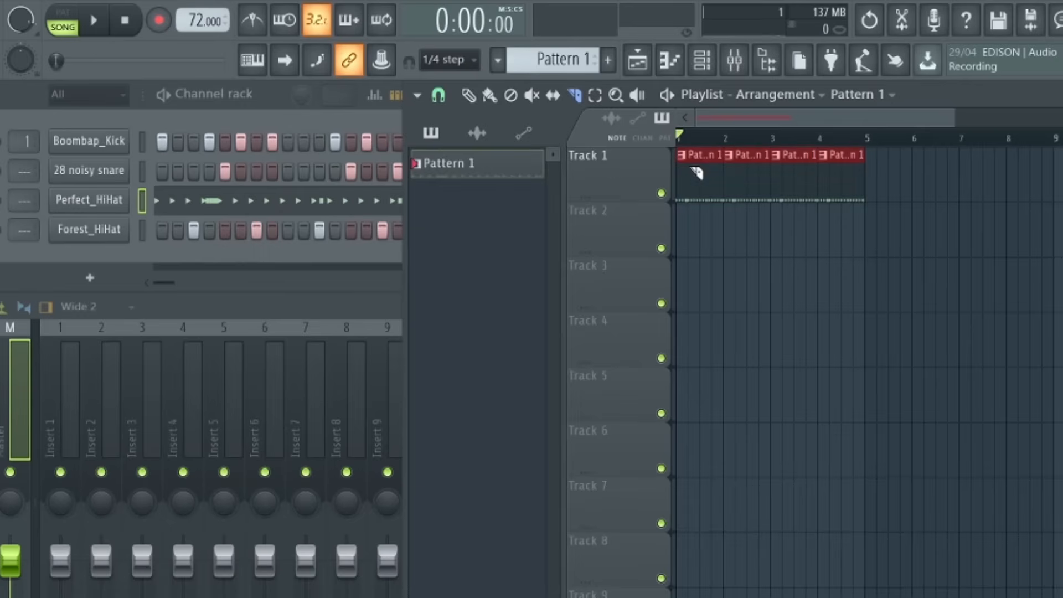
left_click(488, 95)
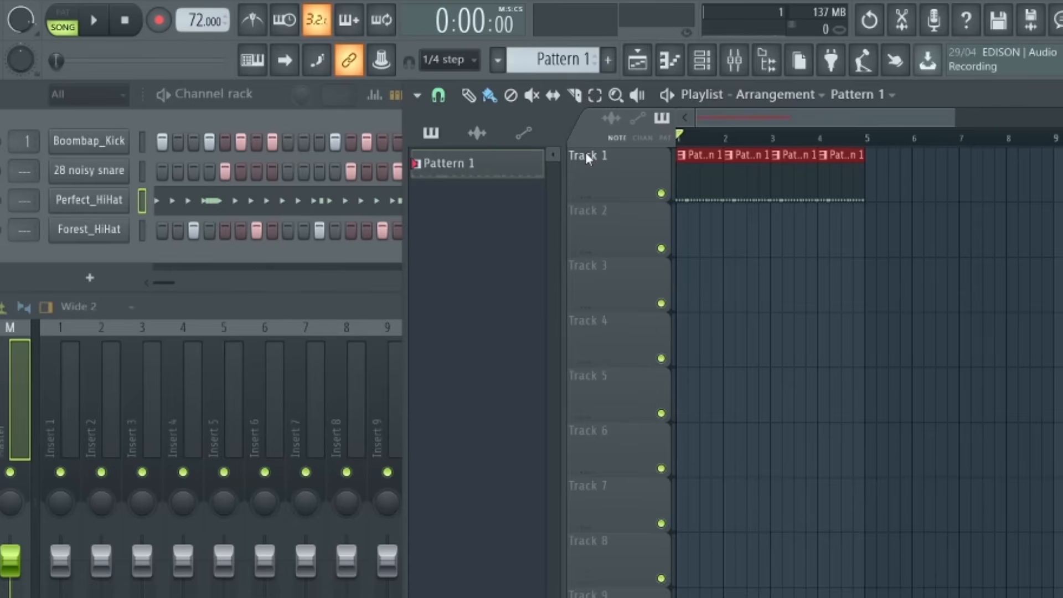
mouse_move(583, 160)
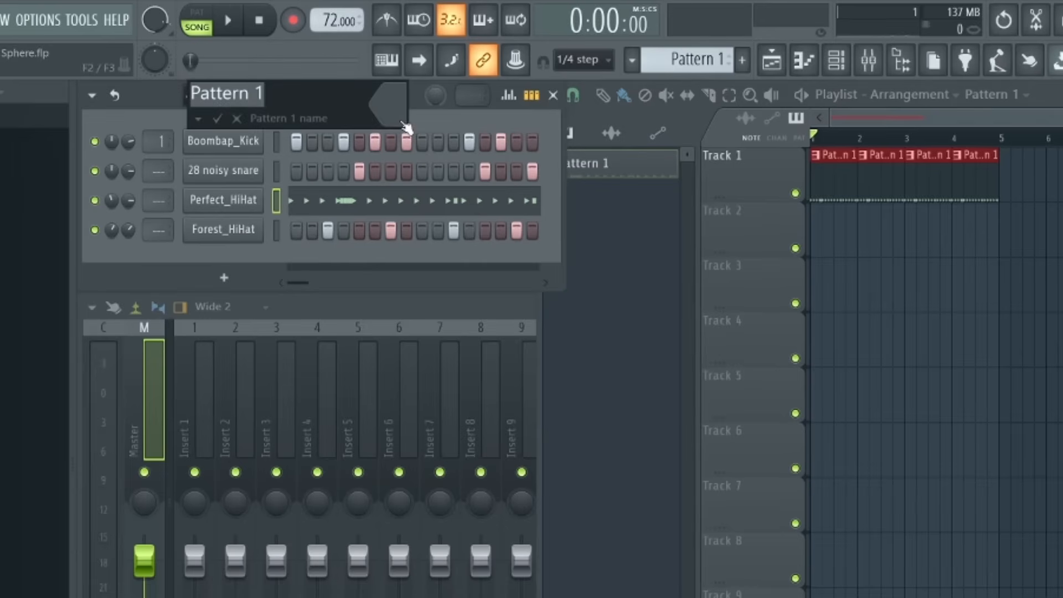
- Name the pattern Drums and move its first clip to another track
type("Drums")
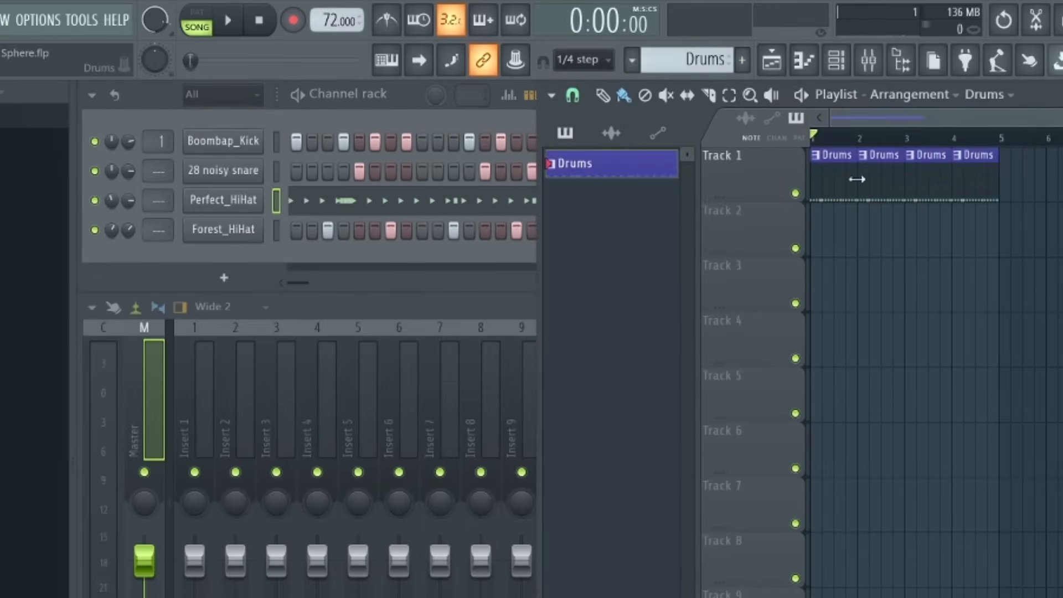
mouse_move(963, 179)
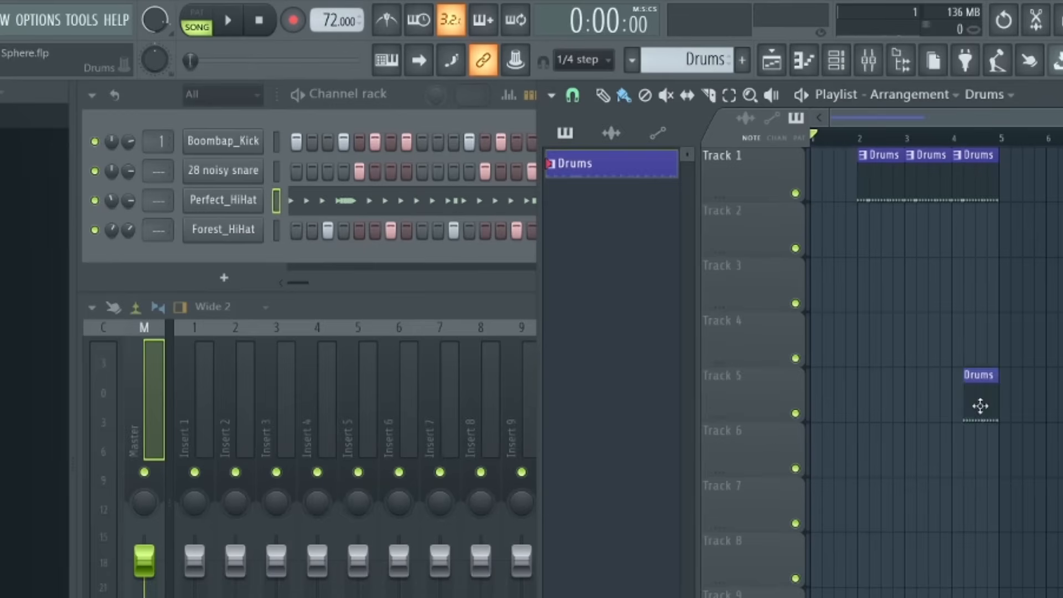
left_click_drag(979, 393, 834, 169)
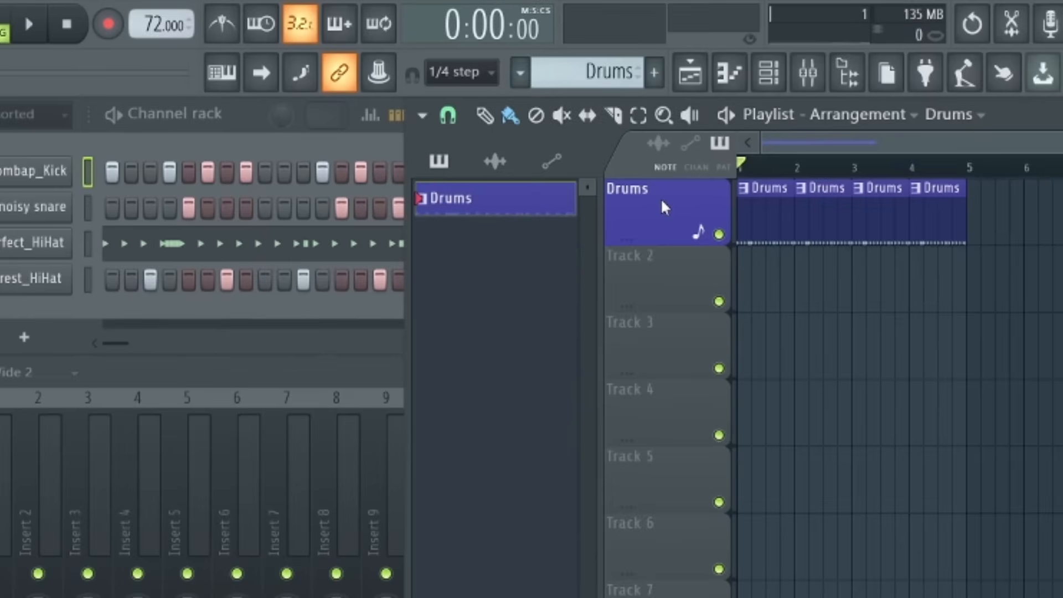
- Create a new empty pattern and name it Piano
left_click(653, 73)
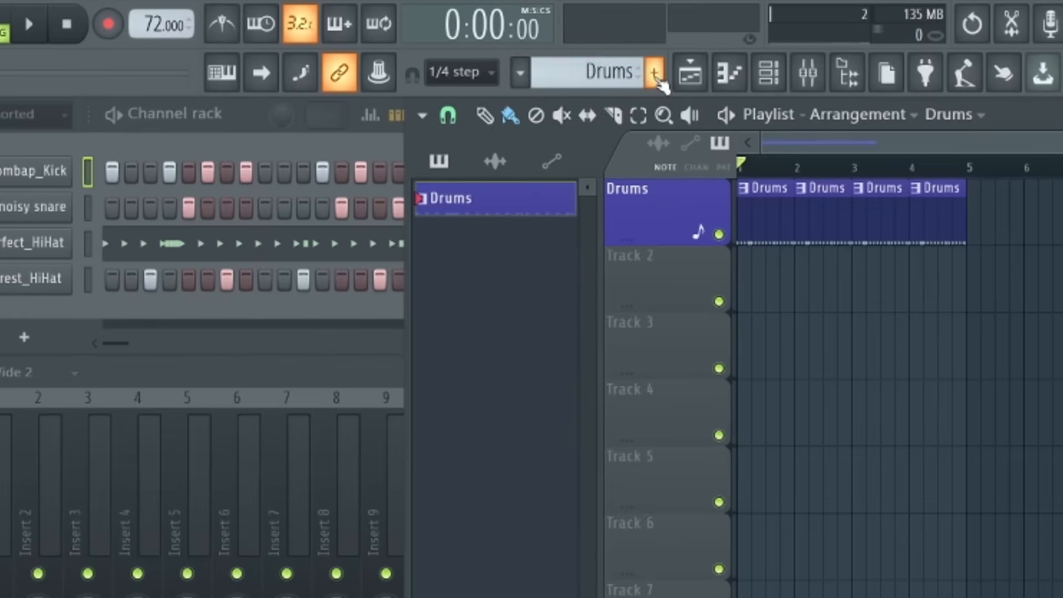
type("Piano")
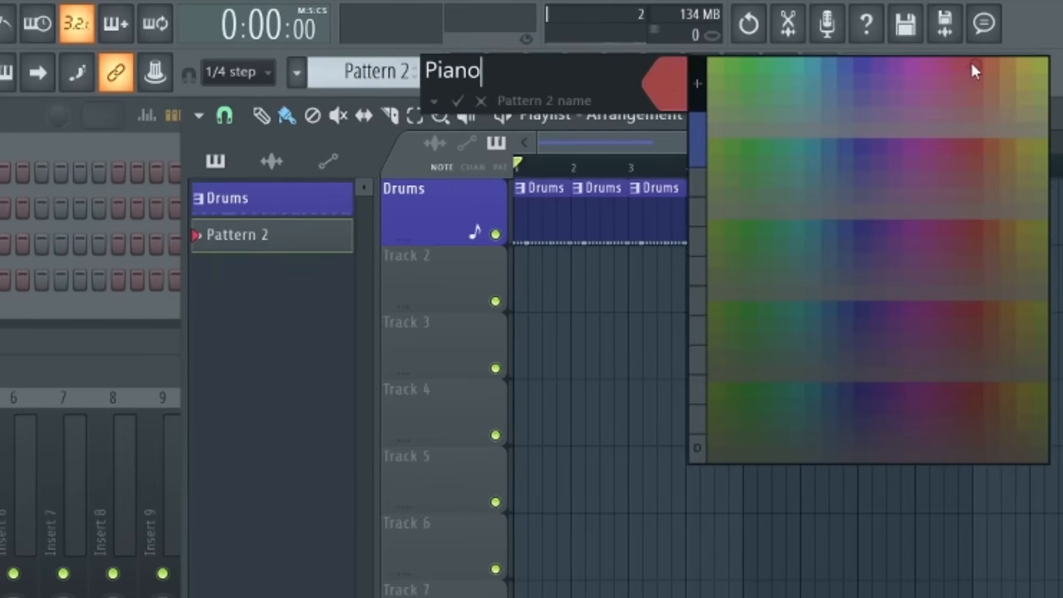
key("enter")
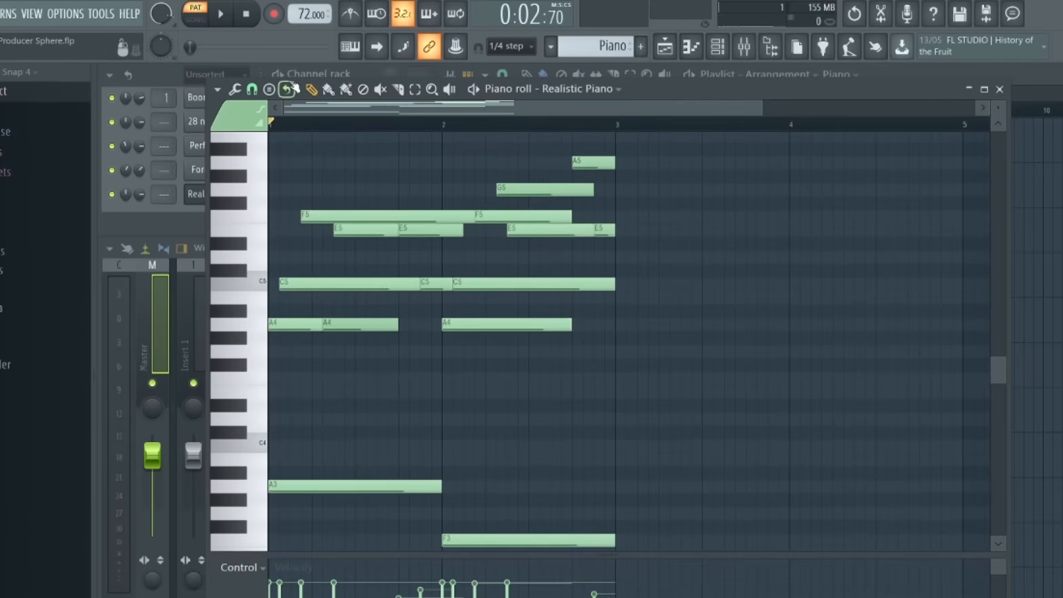
- Rename playlist Track 2 to Piano and switch playback to Song mode
left_click(220, 13)
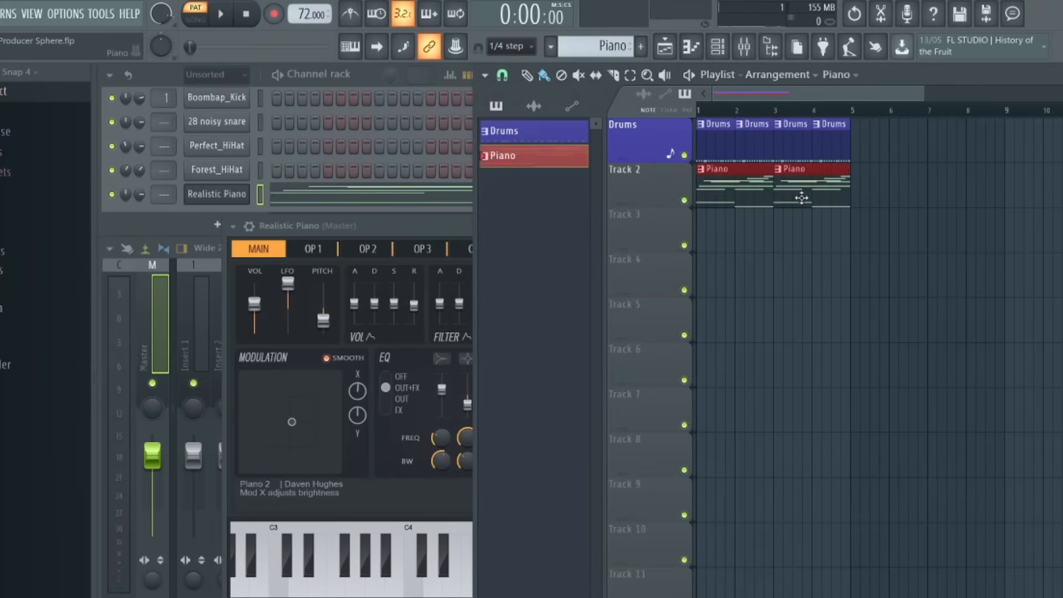
right_click(647, 135)
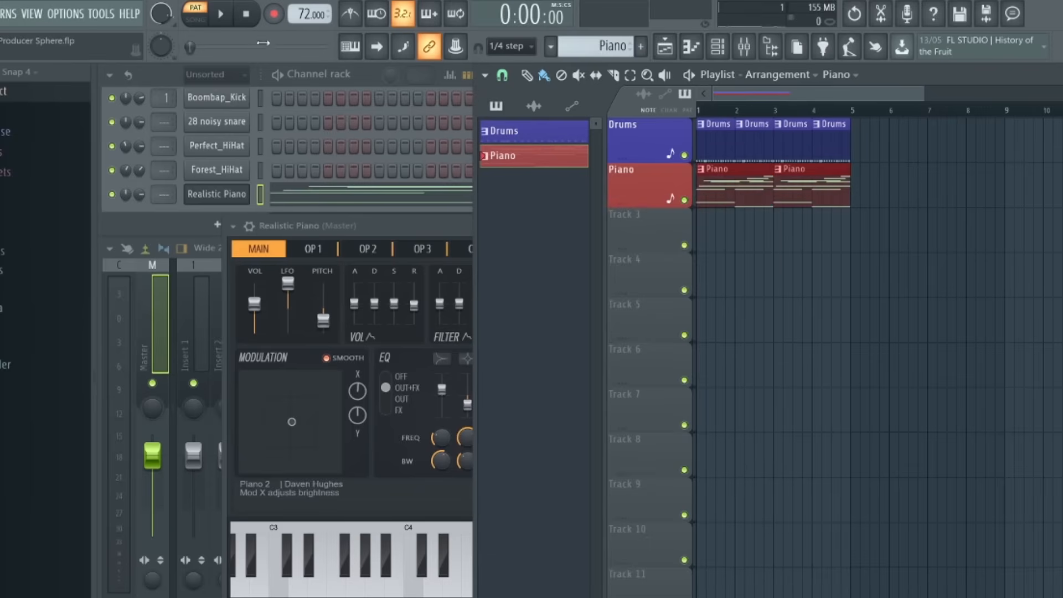
left_click(196, 13)
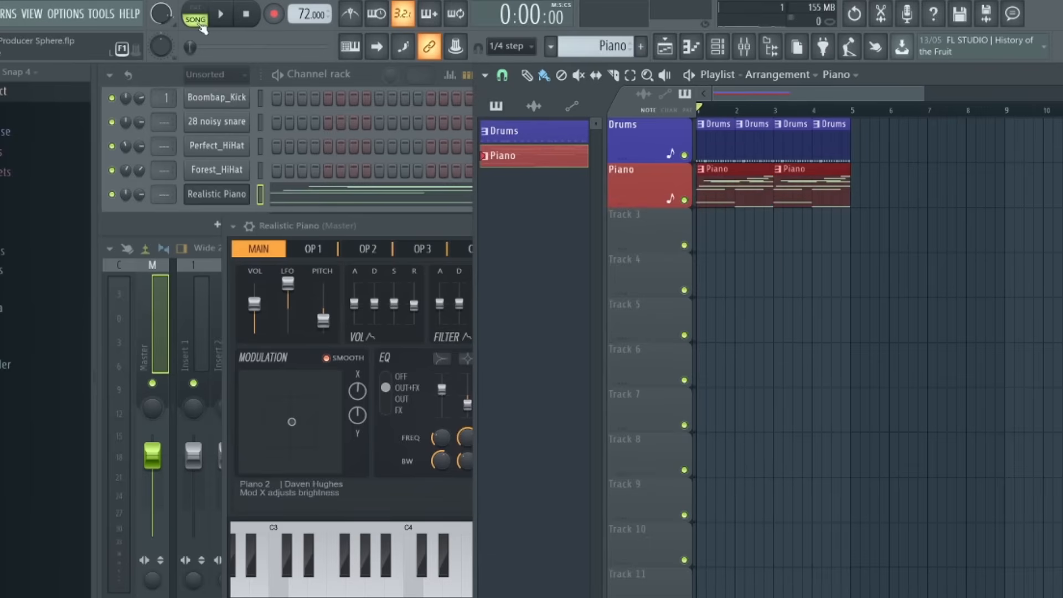
left_click(218, 14)
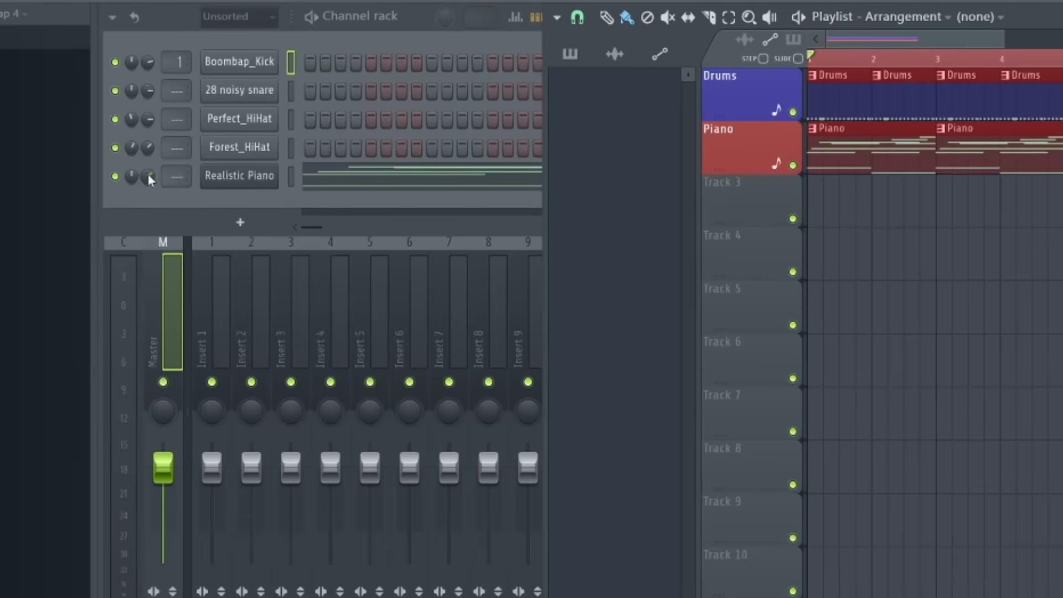
- Create a Realistic Piano volume automation clip, lower its start and change a point's curve mode
right_click(147, 176)
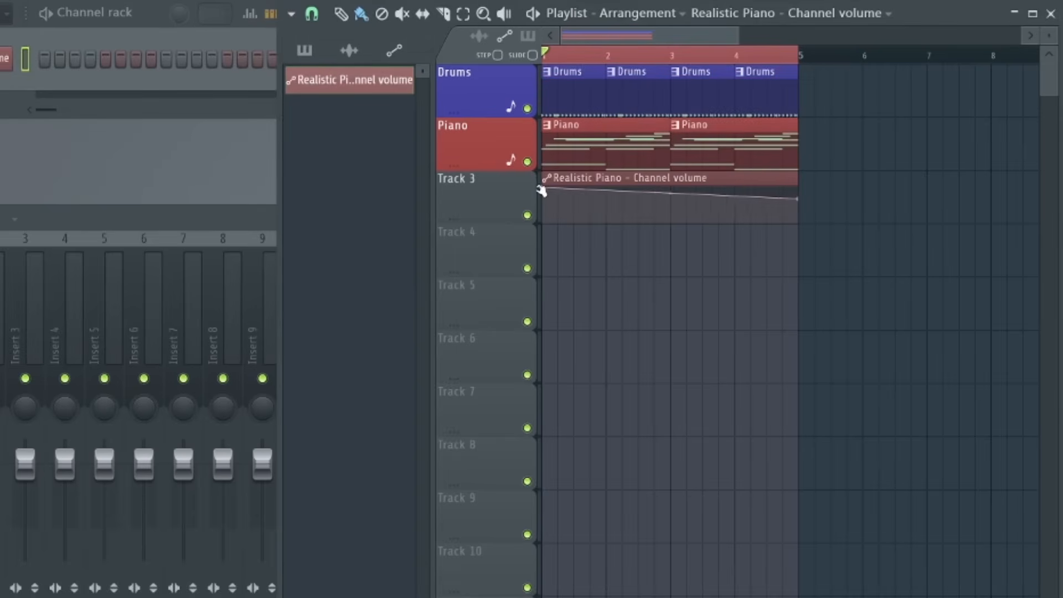
left_click_drag(543, 193, 542, 220)
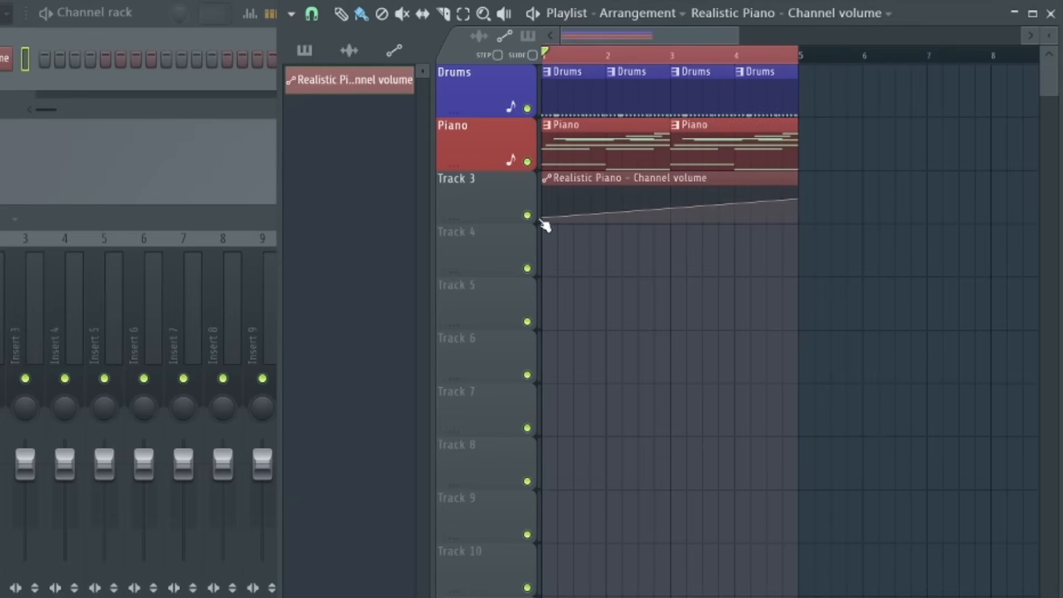
left_click_drag(543, 217, 610, 197)
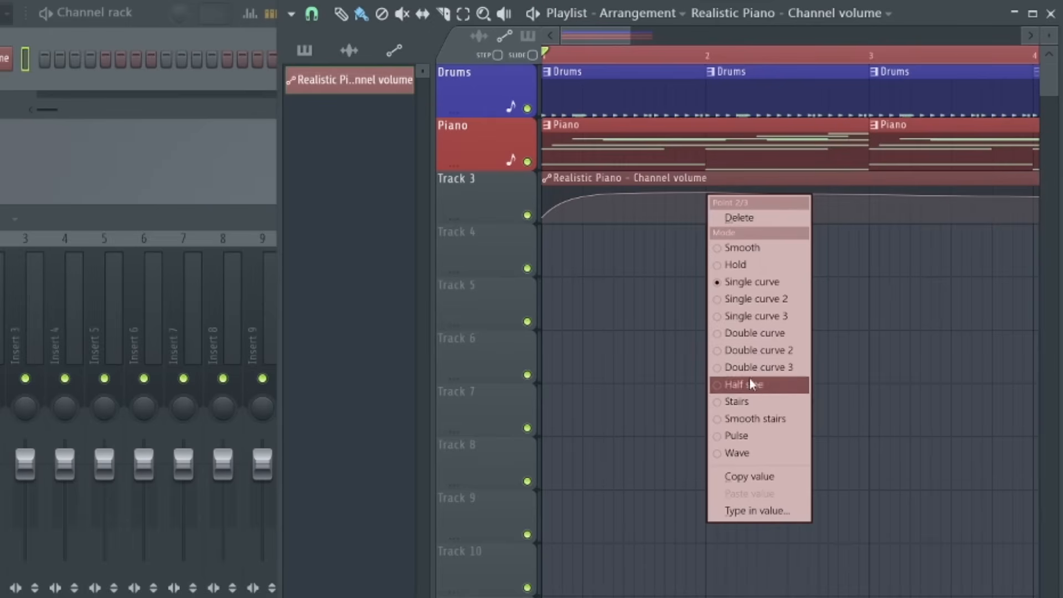
left_click(742, 384)
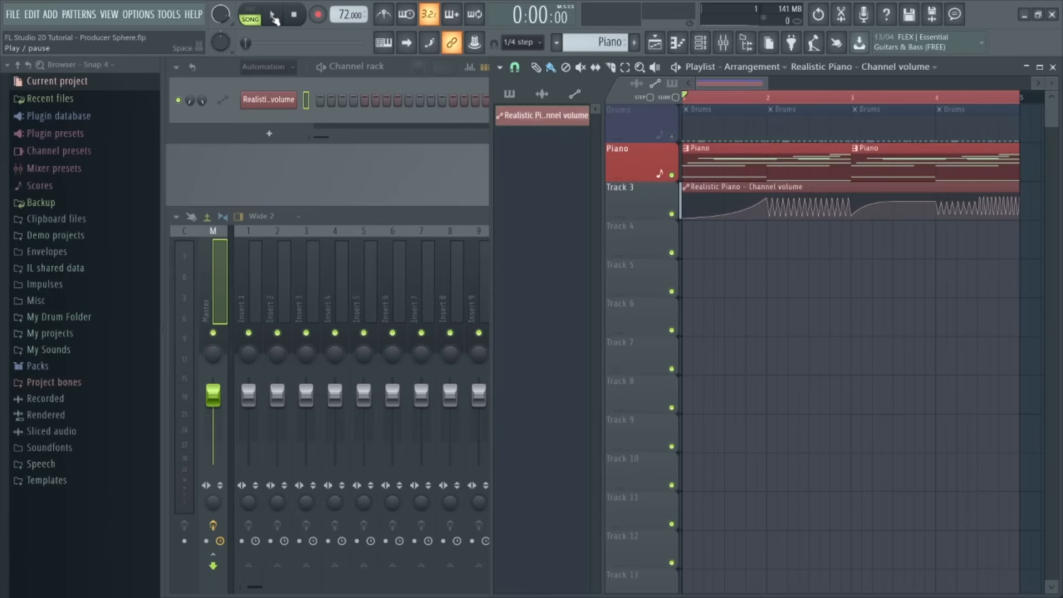
left_click(270, 15)
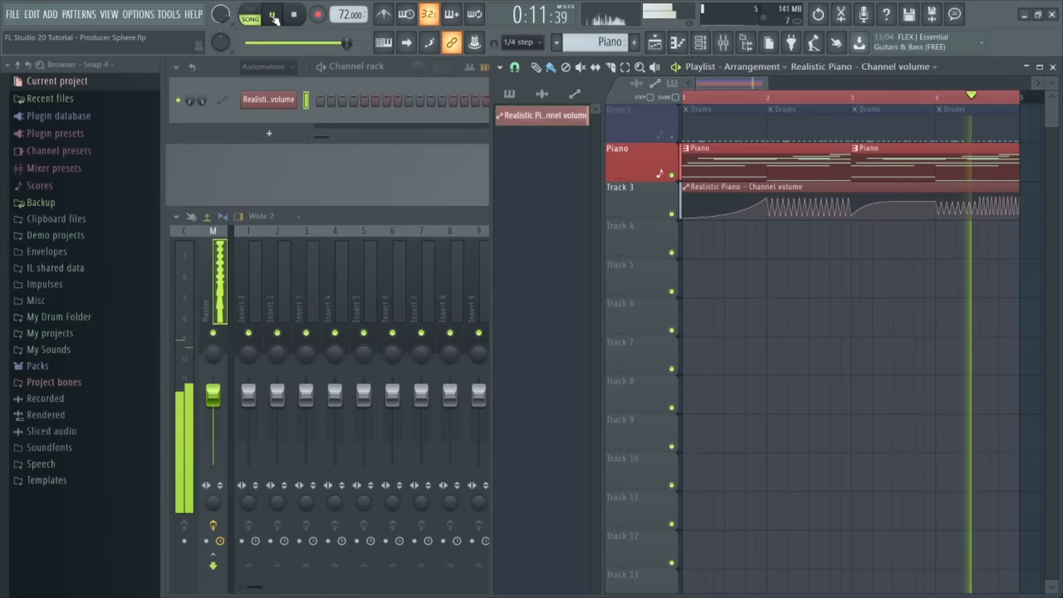
left_click(292, 15)
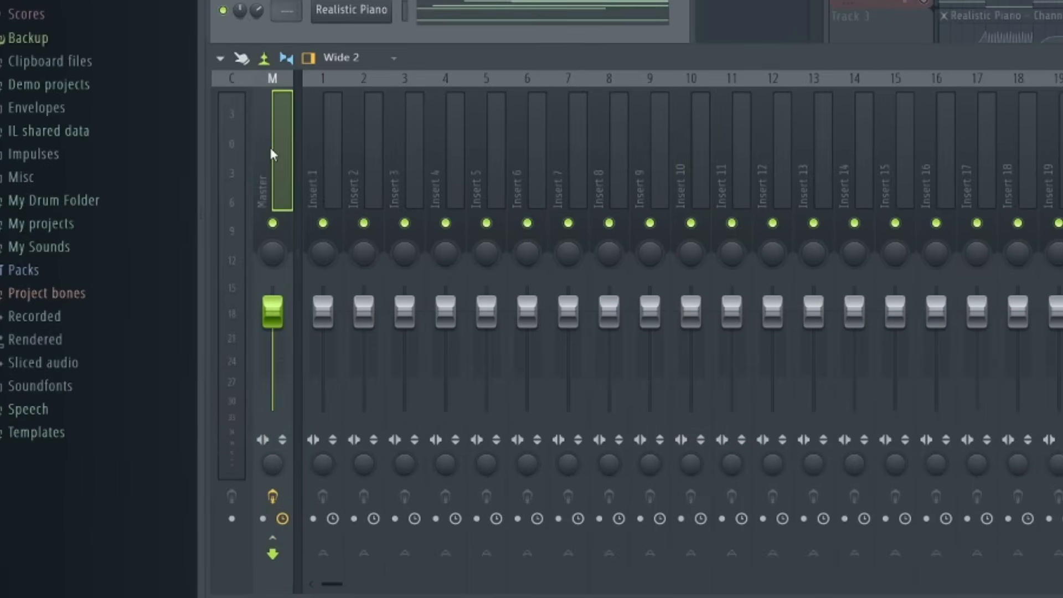
- Dip the Master fader and bring it back up
left_click_drag(272, 314, 272, 358)
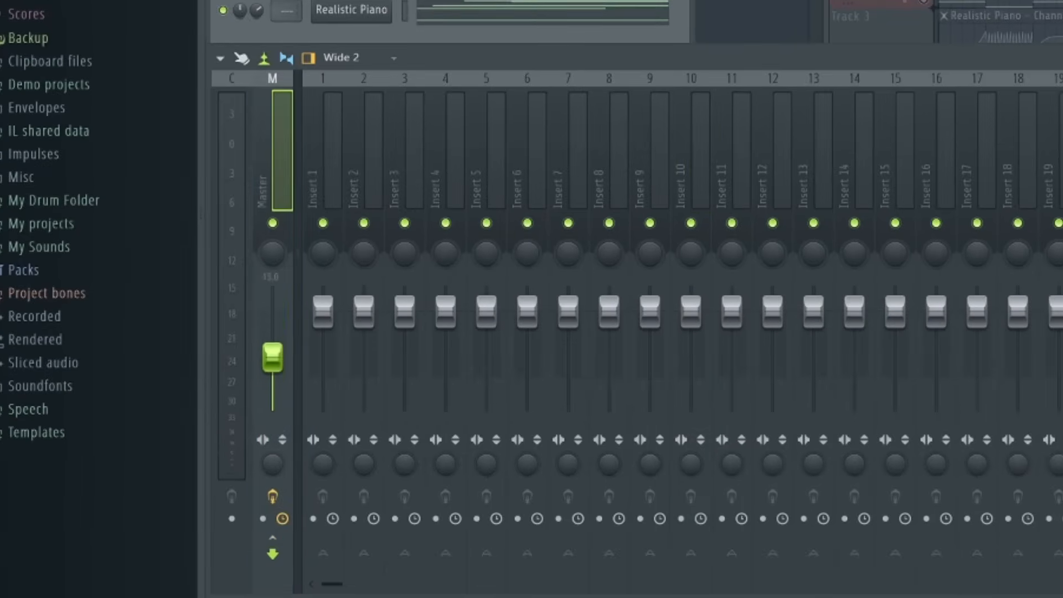
left_click_drag(273, 355, 272, 312)
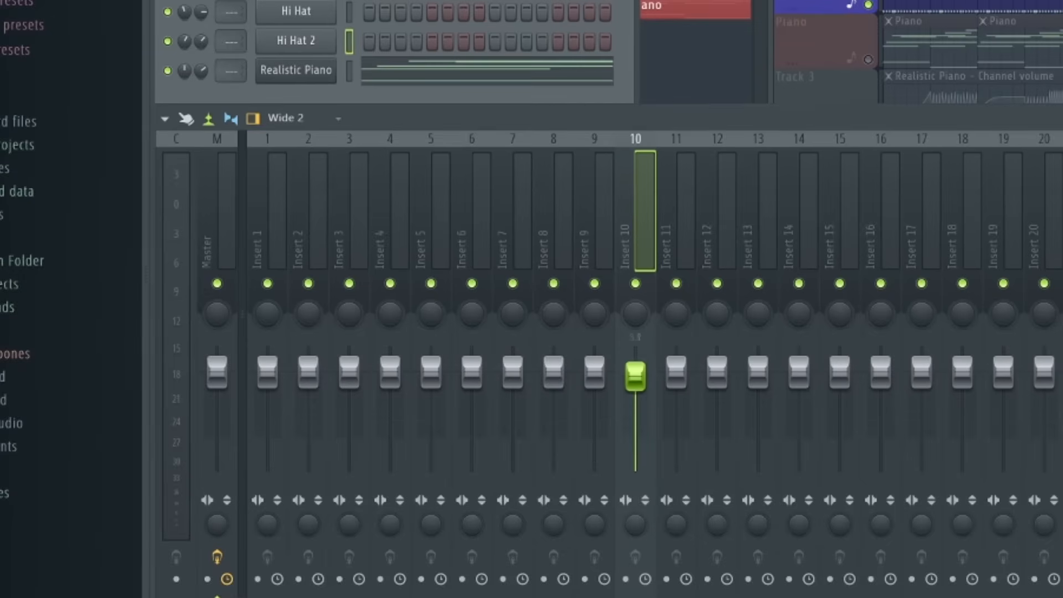
- Pull Insert 10's fader down in stages and return it to its default level
left_click_drag(635, 374, 635, 376)
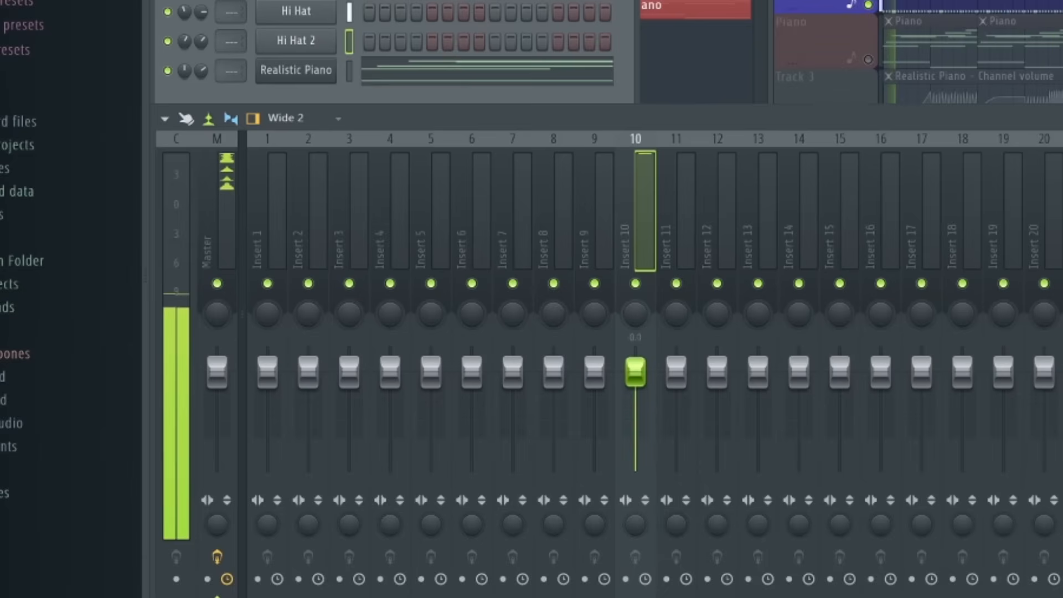
left_click_drag(634, 372, 633, 417)
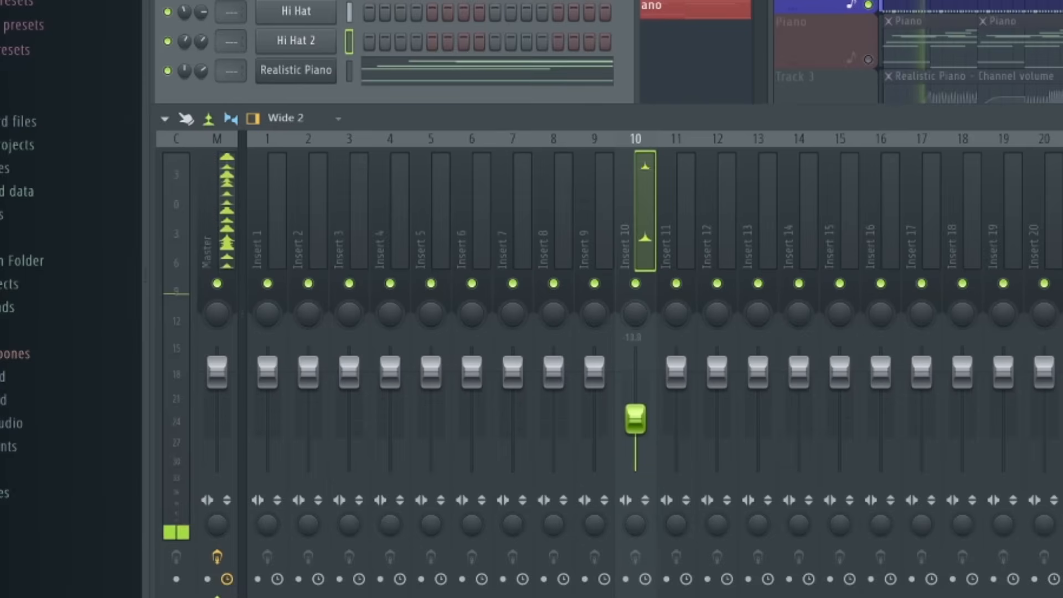
left_click_drag(635, 417, 634, 469)
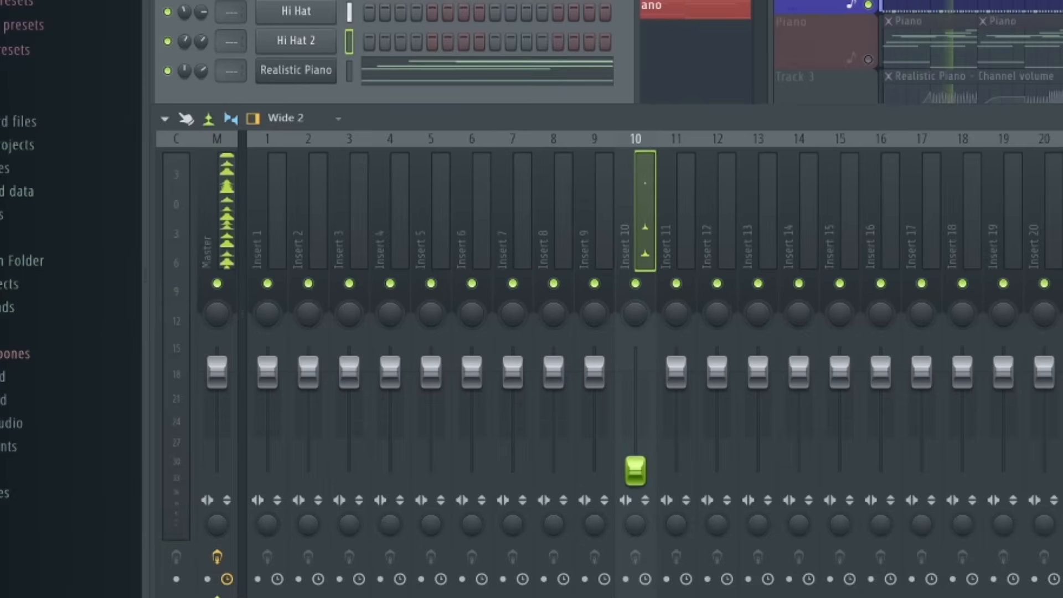
left_click_drag(634, 472, 634, 383)
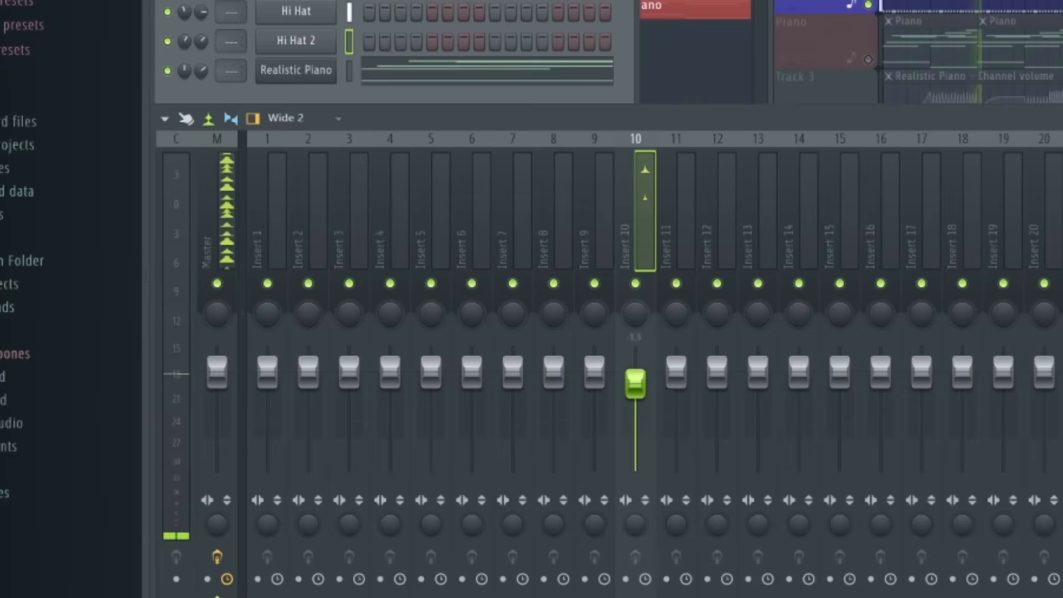
left_click_drag(634, 382, 634, 373)
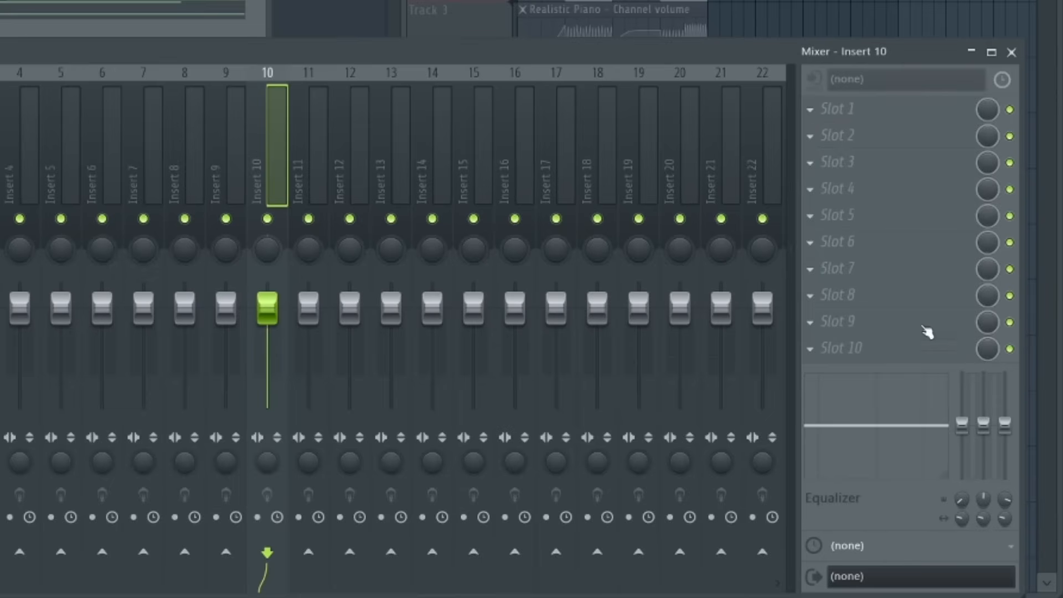
- Load Fruity Parametric EQ 2 into Insert 10's first effect slot
left_click(810, 108)
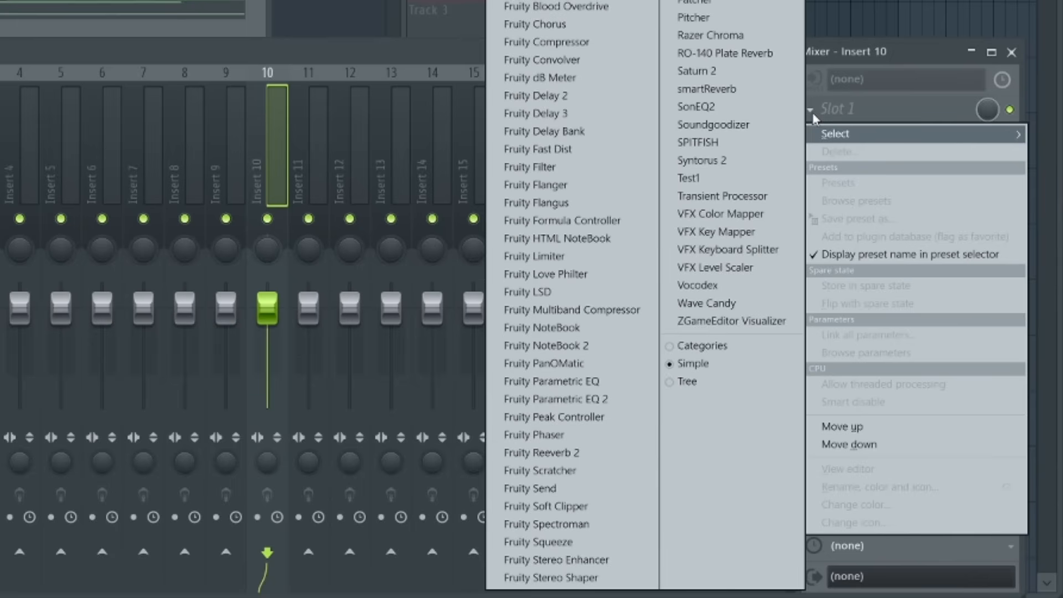
left_click(554, 398)
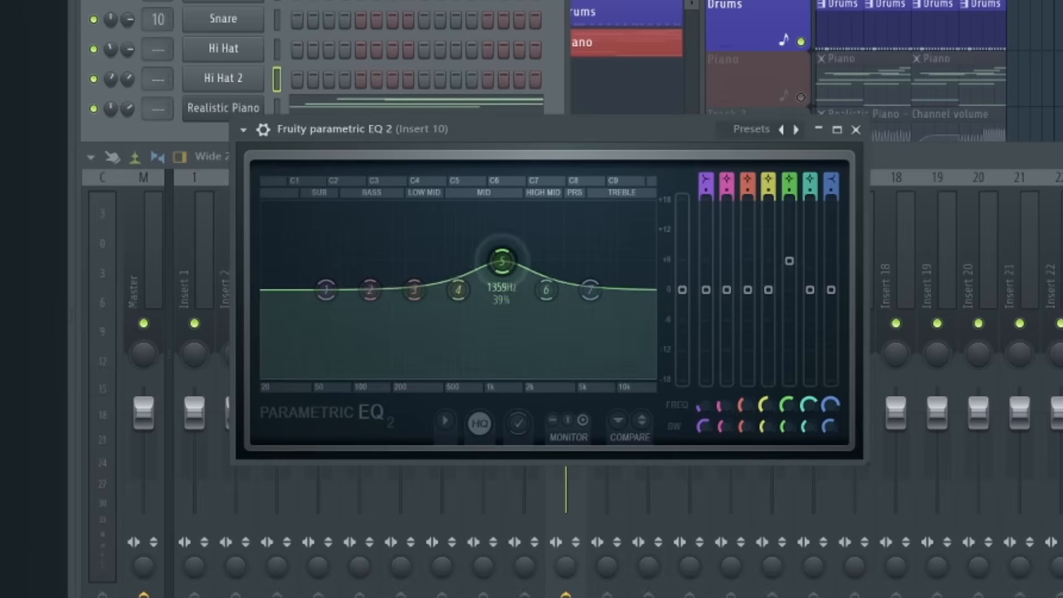
- Cut mids with band 5, boost highs with band 6 and lows with band 3
left_click_drag(501, 260, 502, 282)
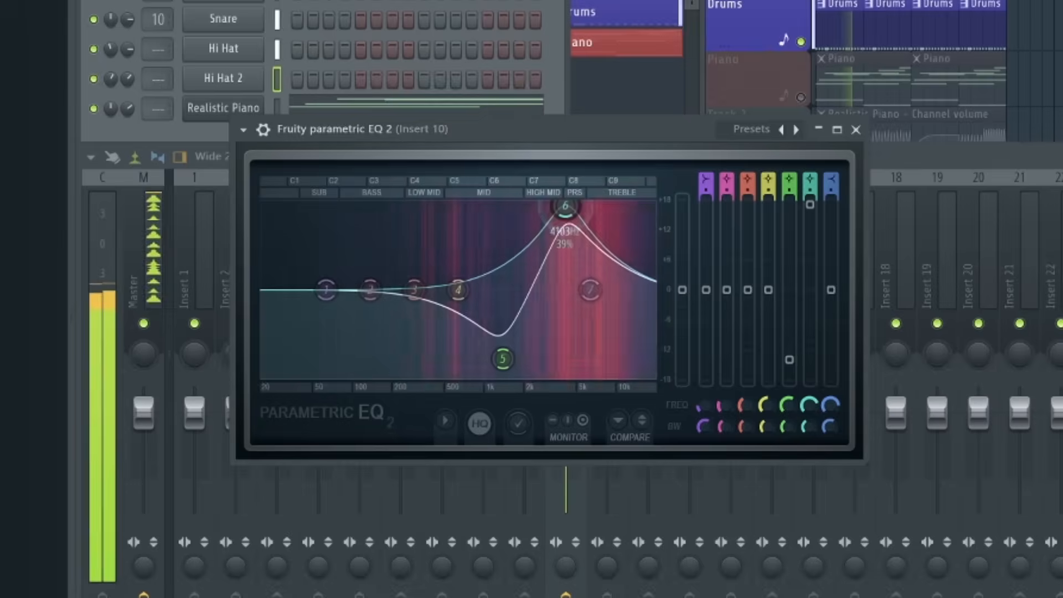
left_click_drag(565, 212, 520, 217)
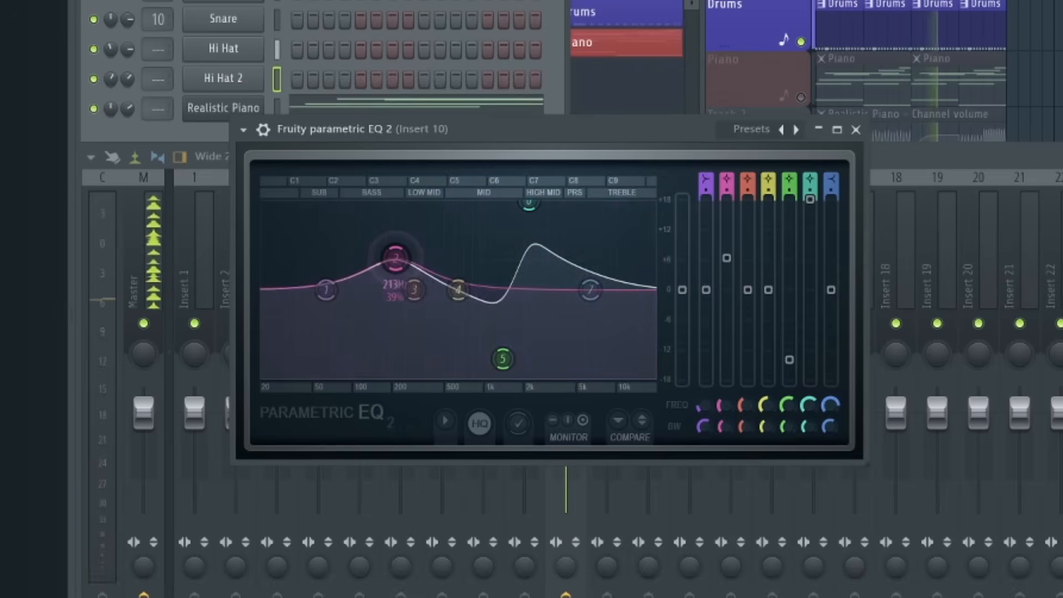
left_click_drag(396, 258, 398, 270)
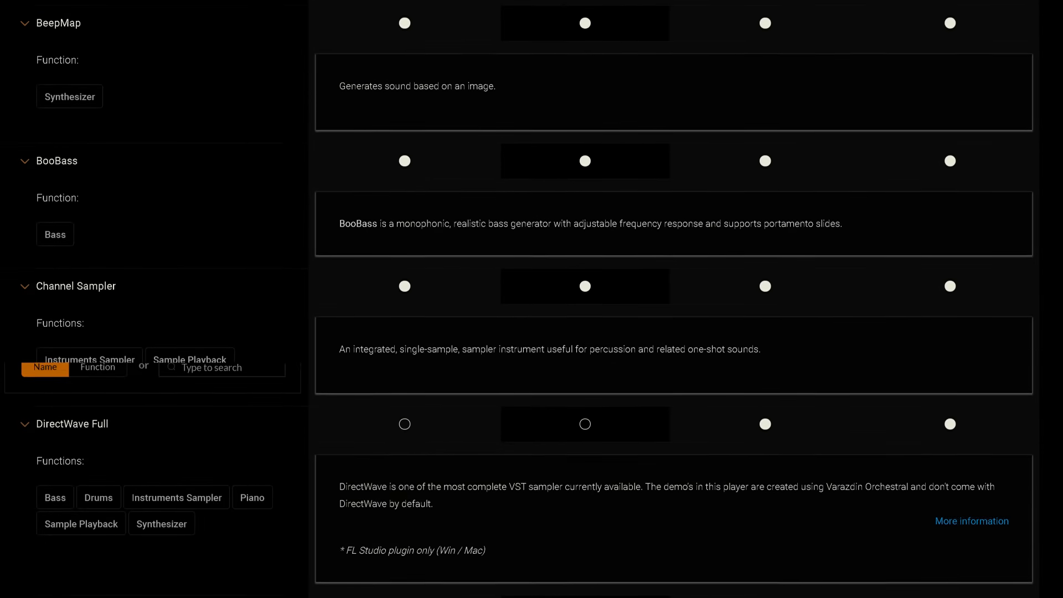
- Scroll down the Image-Line plugin list to DirectWave Player, Drumaxx and FLEX
scroll("down", 3)
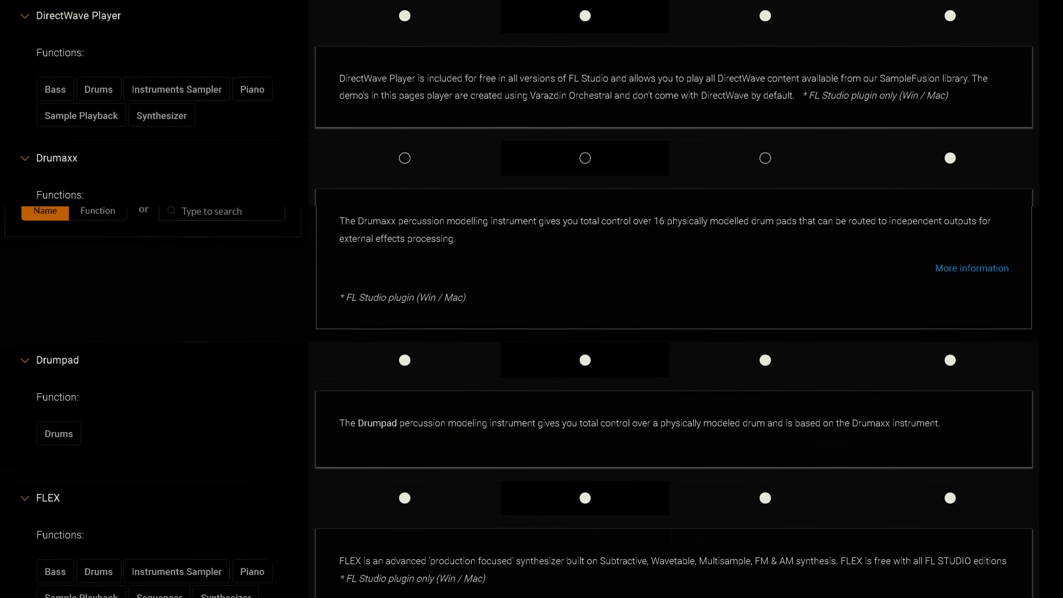